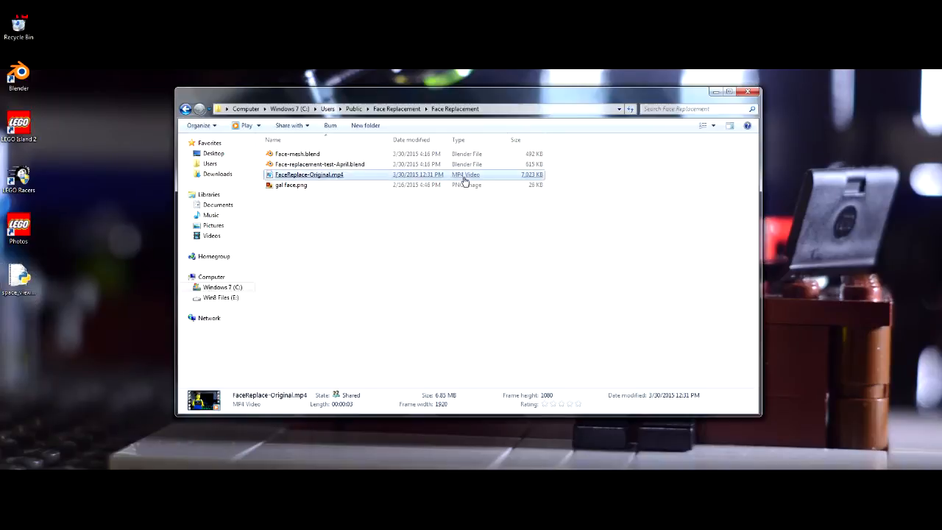
Play FaceReplace-Original.mp4 from the Face Replacement folder in Windows Media Player
double_click(308, 174)
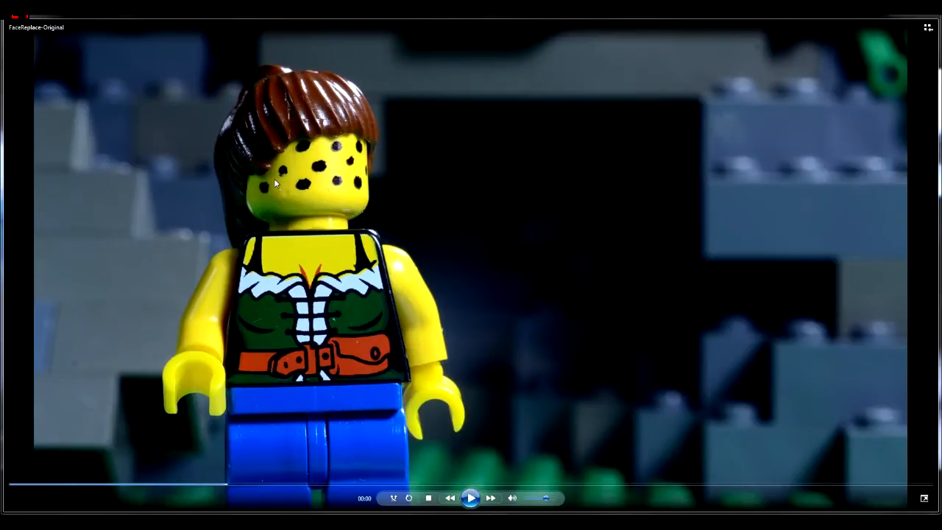
mouse_move(340, 163)
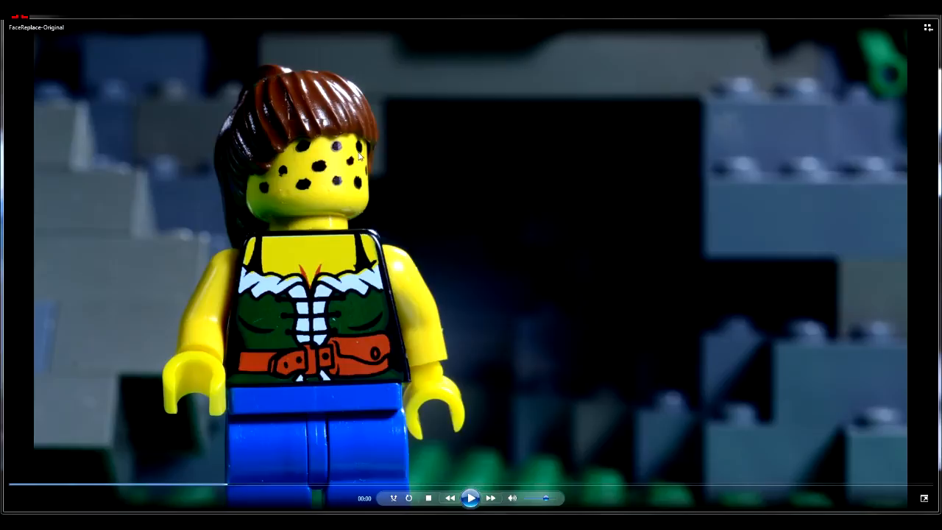
mouse_move(369, 175)
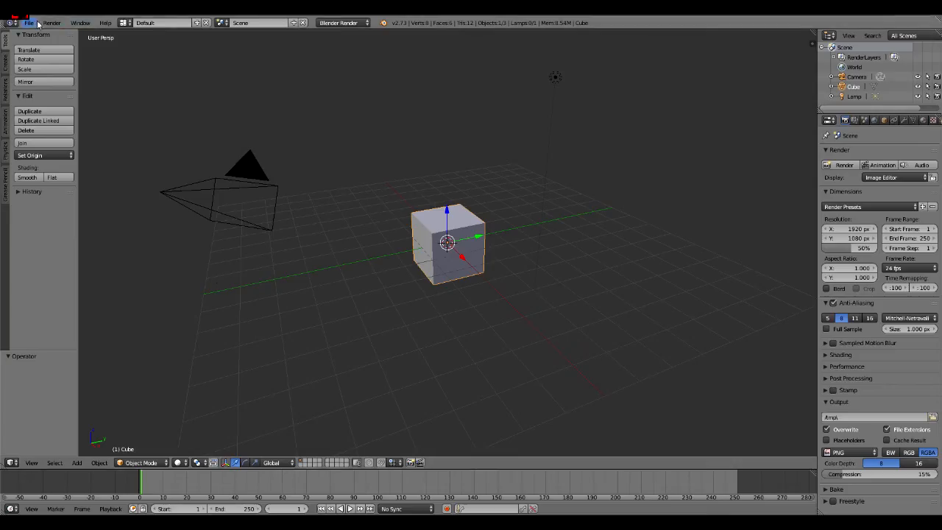
Switch to the Compositing layout, make the lower-left area a Movie Clip Editor, and browse for a clip
left_click(125, 23)
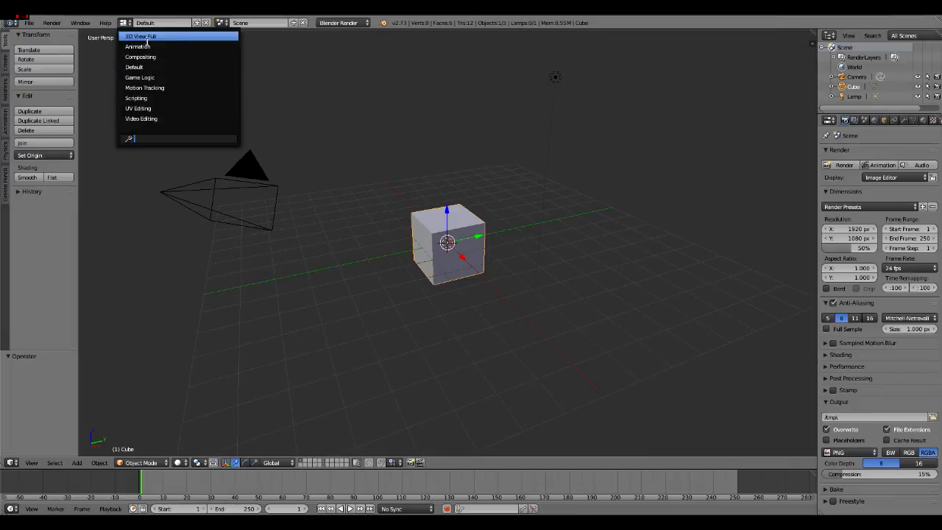
mouse_move(140, 57)
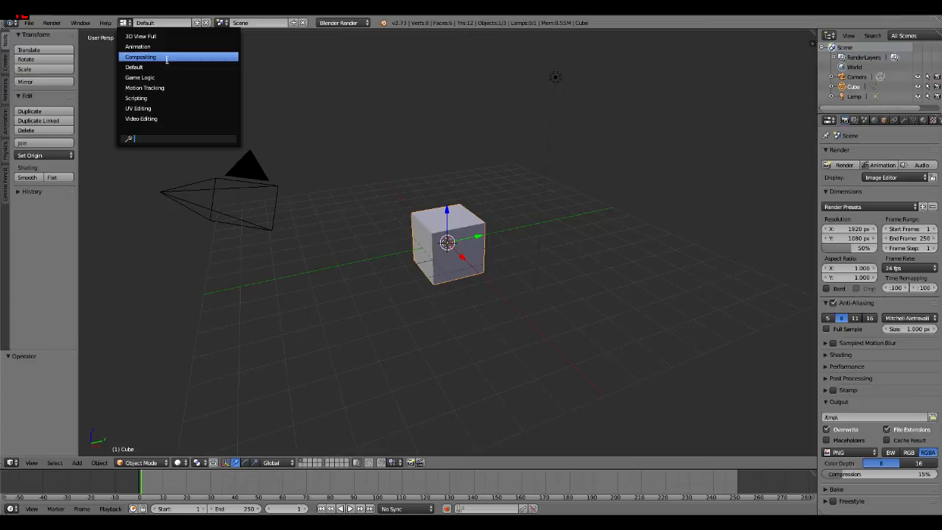
left_click(140, 57)
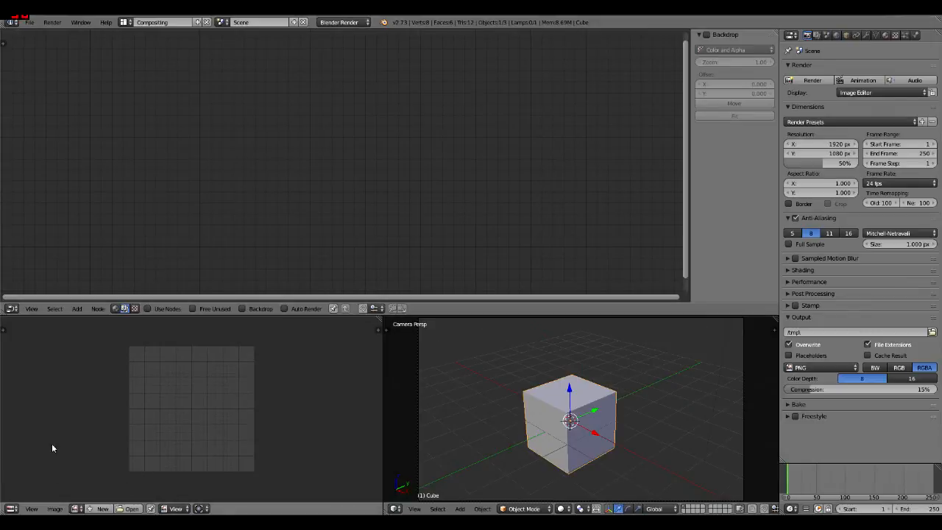
mouse_move(18, 508)
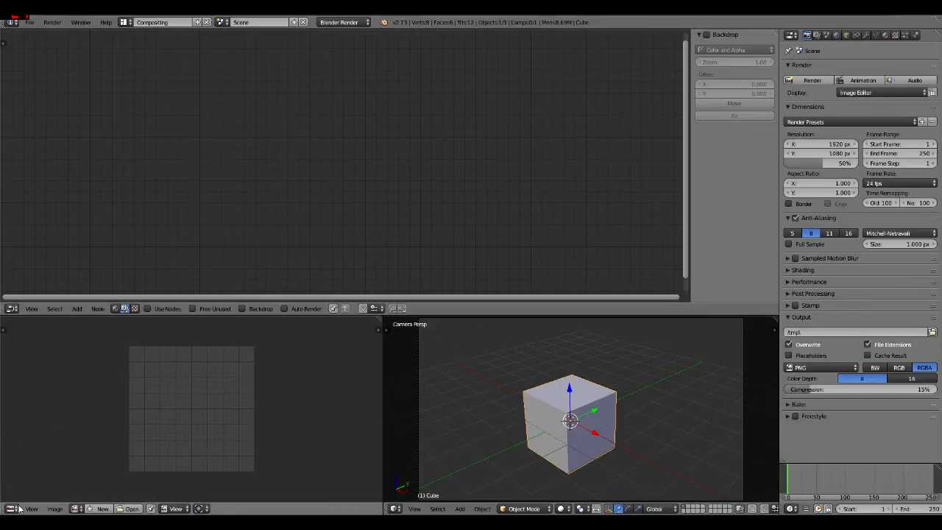
left_click(11, 509)
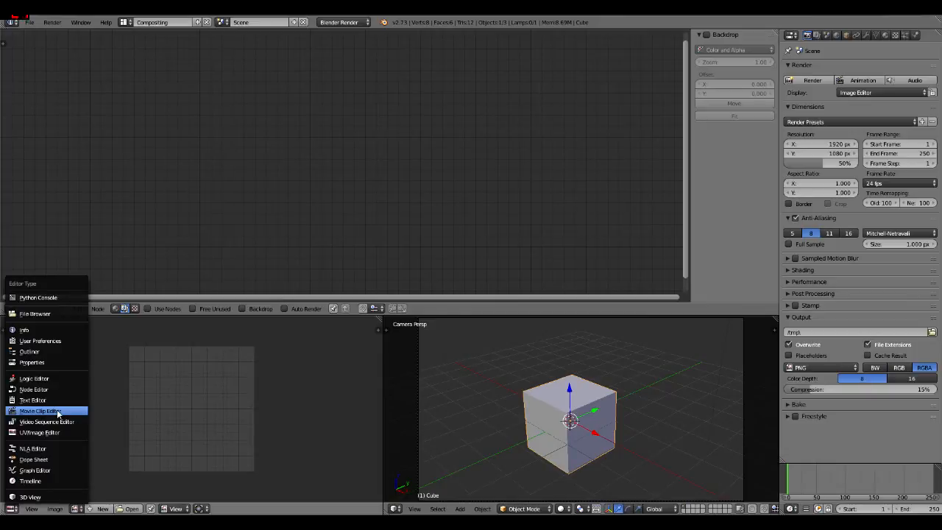
left_click(40, 411)
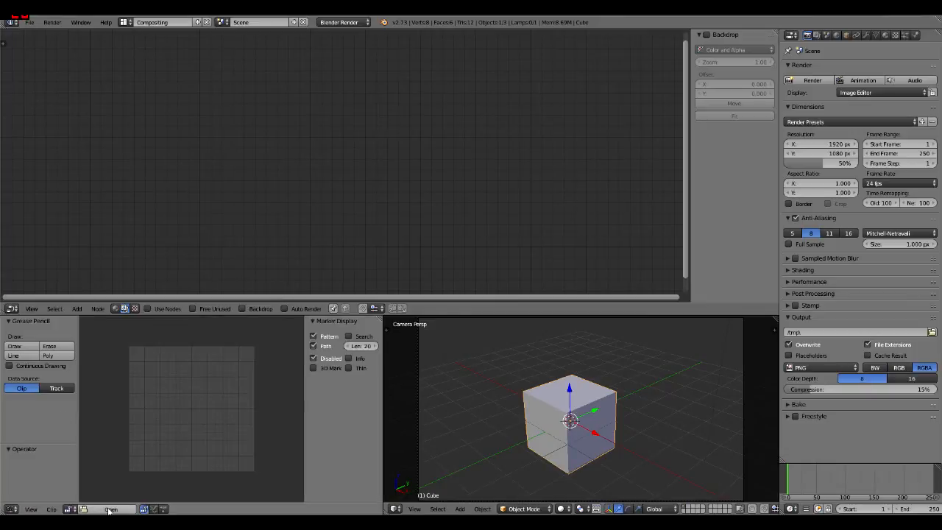
left_click(110, 509)
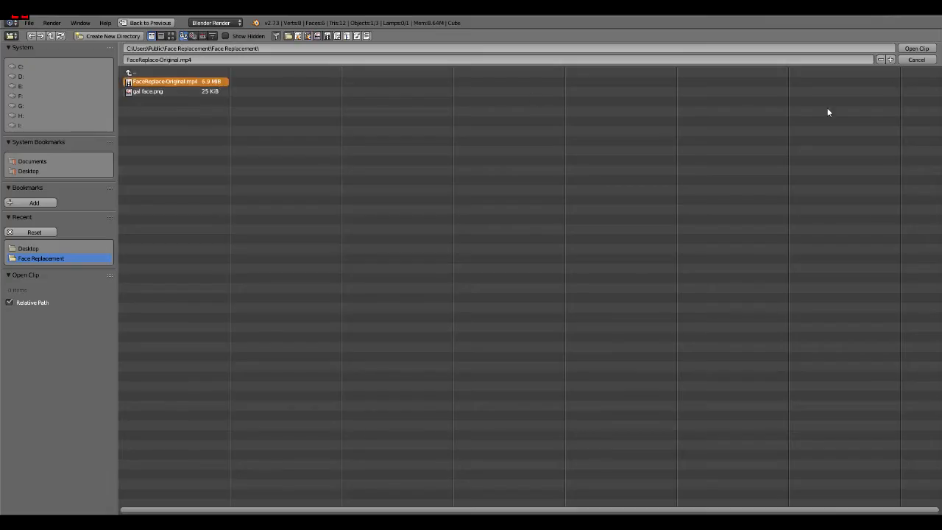
Load FaceReplace-Original.mp4 as the clip, end the scene at frame 42, and maximize the clip editor
left_click(916, 48)
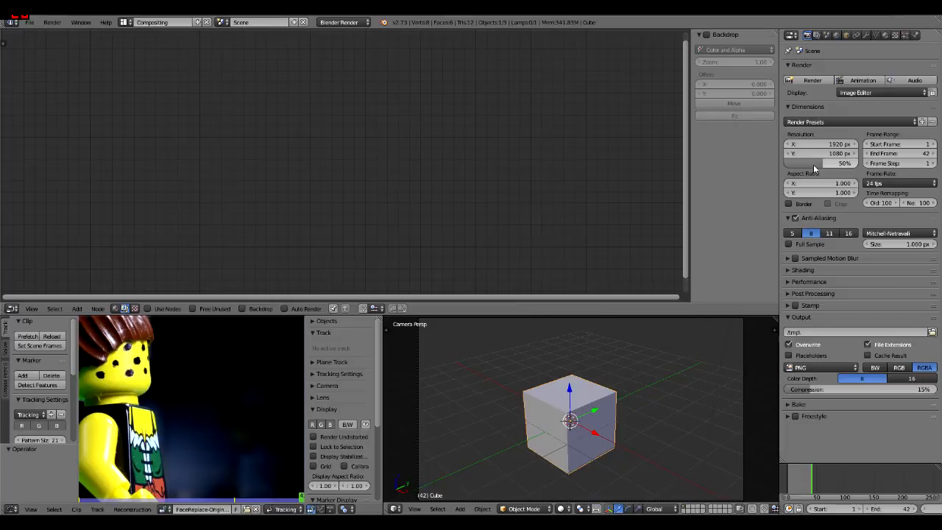
mouse_move(819, 167)
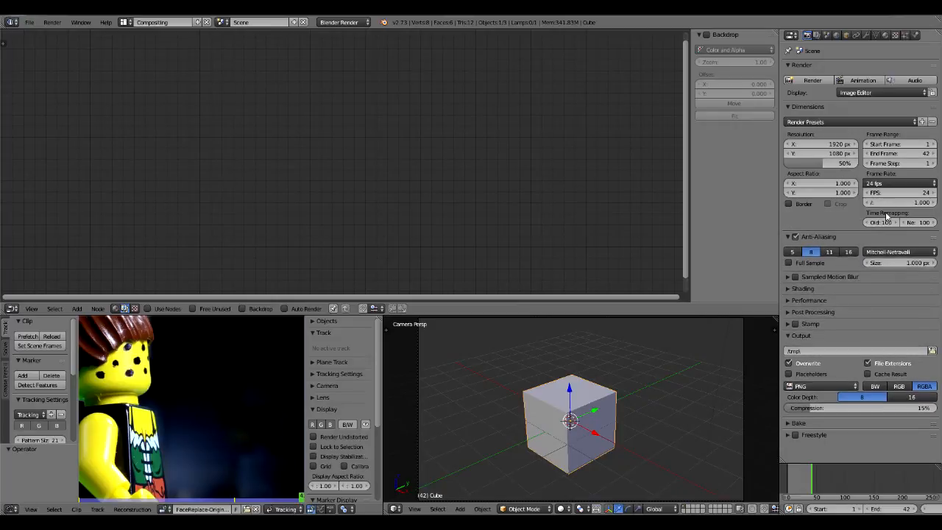
left_click(897, 183)
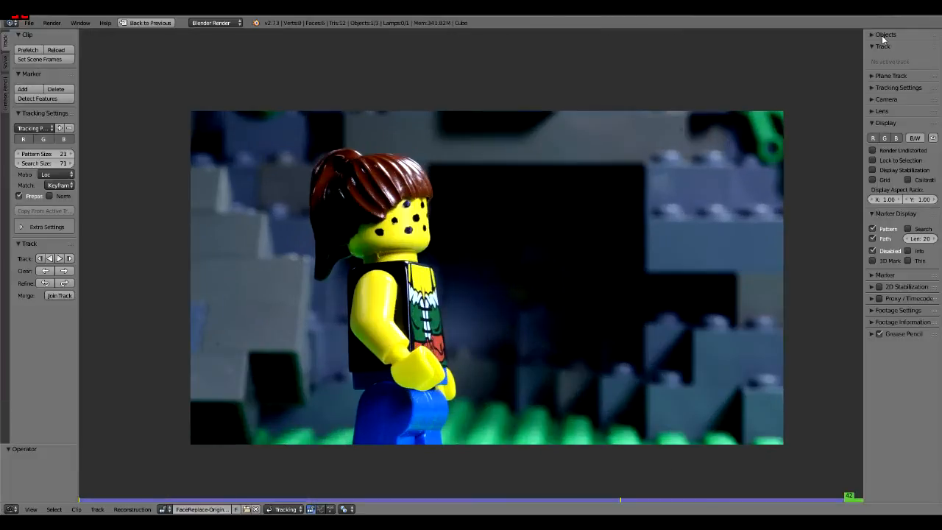
Add a second tracking object in the Objects panel and name it Head
left_click(885, 34)
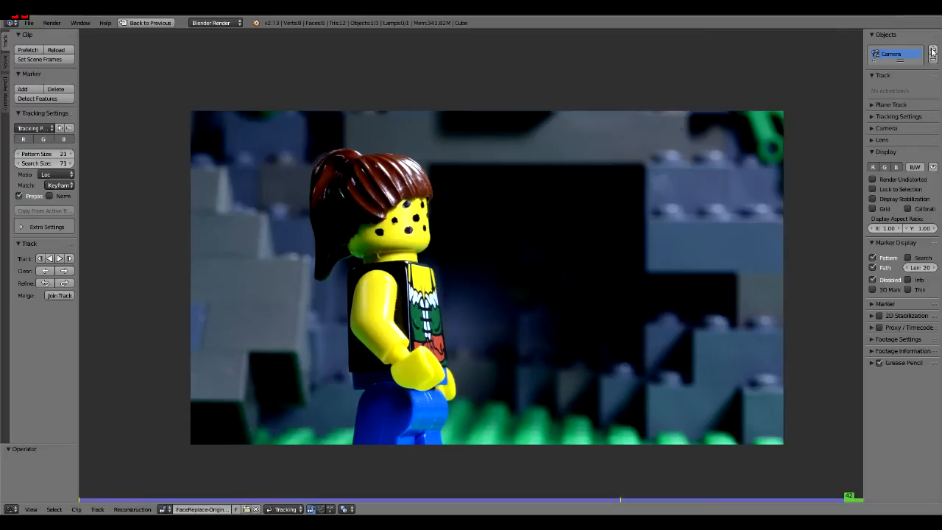
left_click(932, 50)
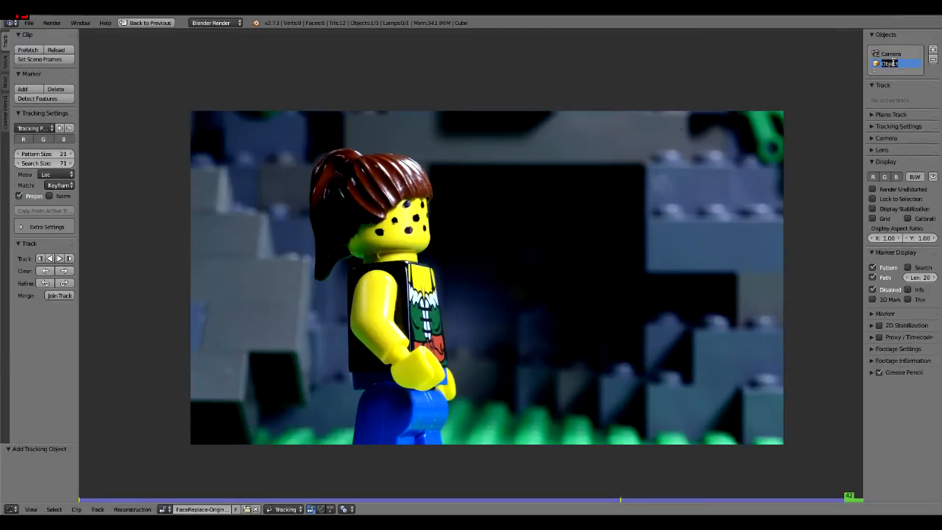
type("Head")
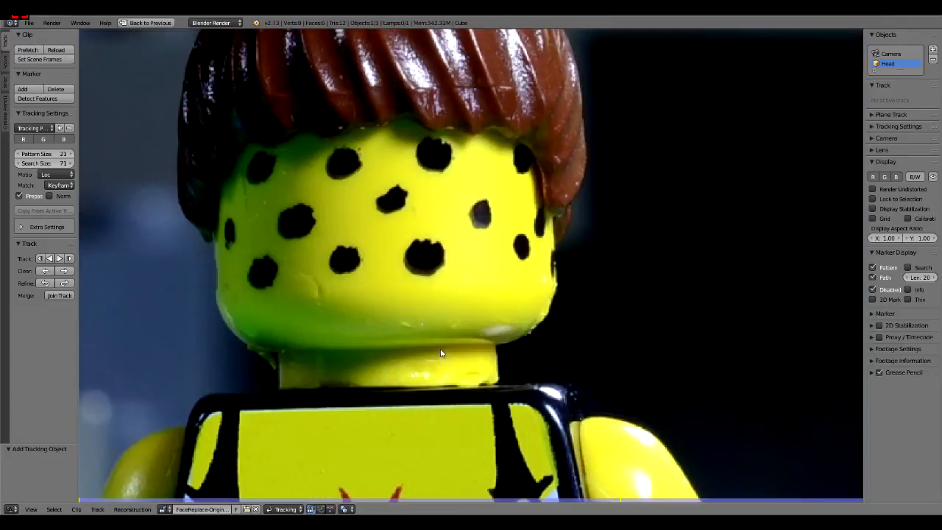
Place a marker on the central face dot, size it around the dot, and track forward
left_click(430, 253)
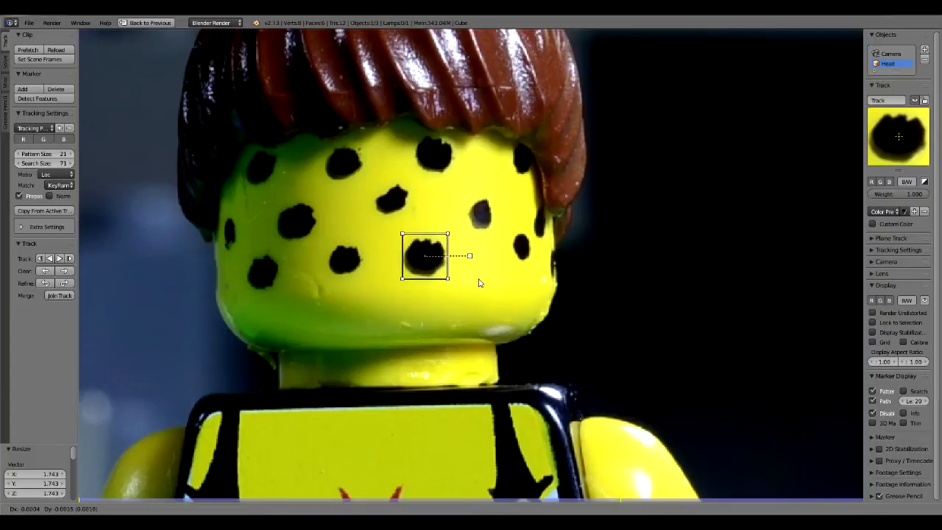
left_click_drag(470, 255, 472, 258)
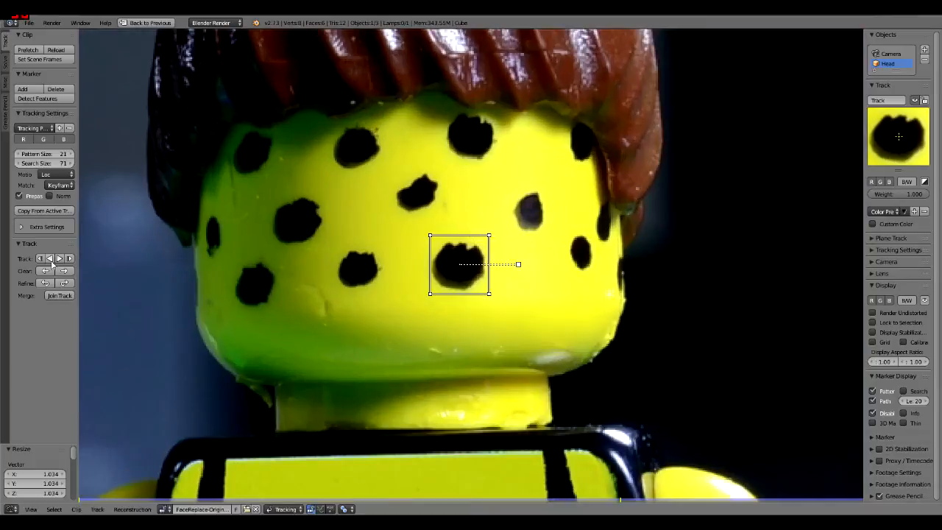
mouse_move(46, 210)
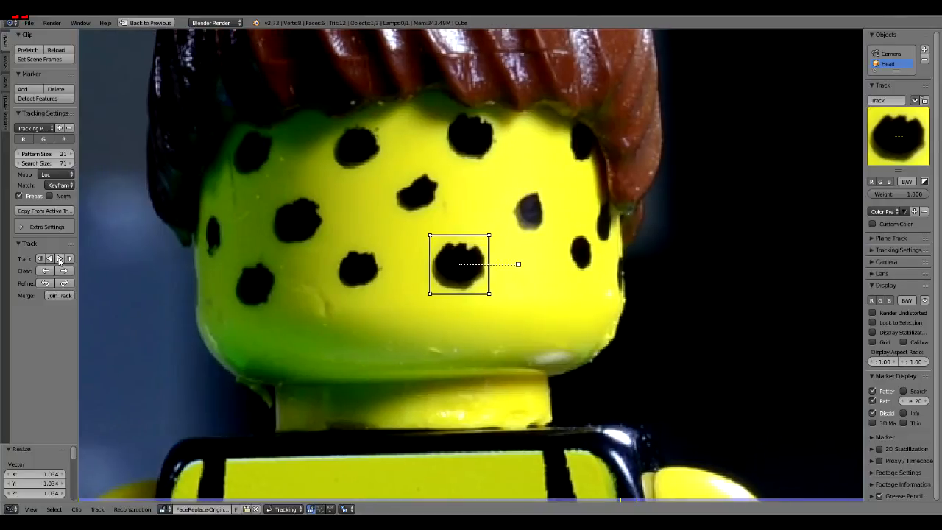
mouse_move(59, 259)
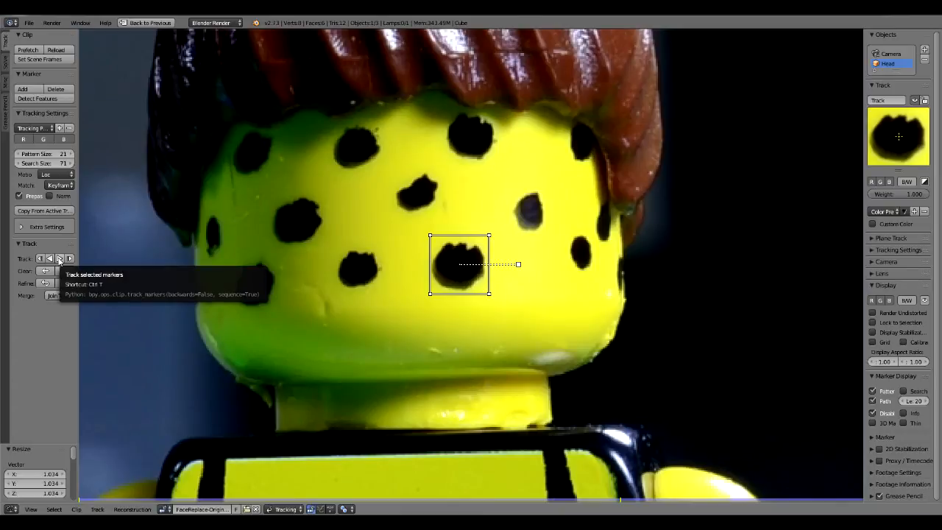
left_click(59, 258)
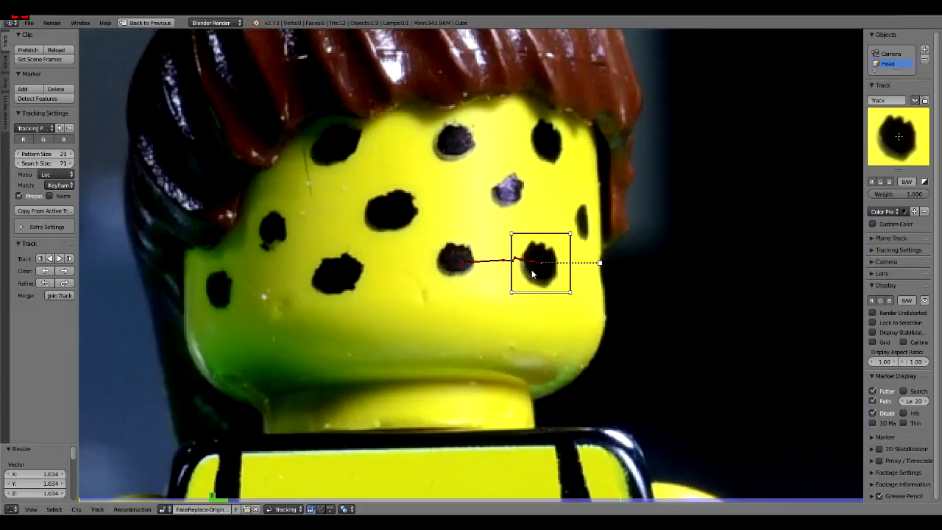
mouse_move(319, 247)
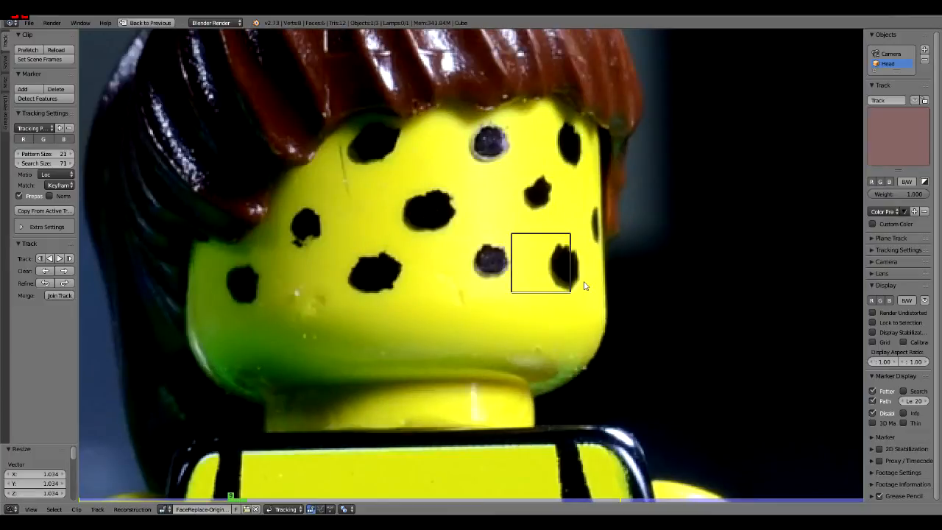
Drag drifting markers back onto their face dots and resume forward tracking on later frames
left_click_drag(541, 264, 564, 269)
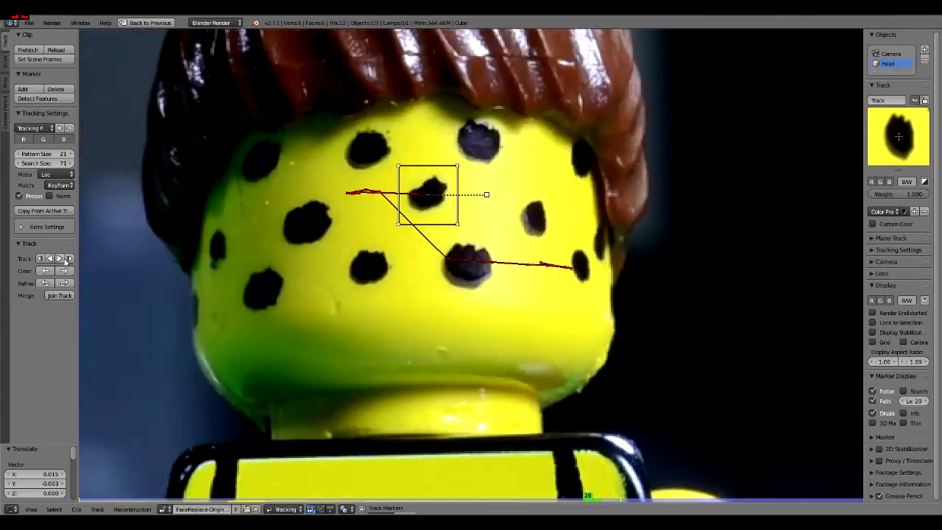
left_click(59, 259)
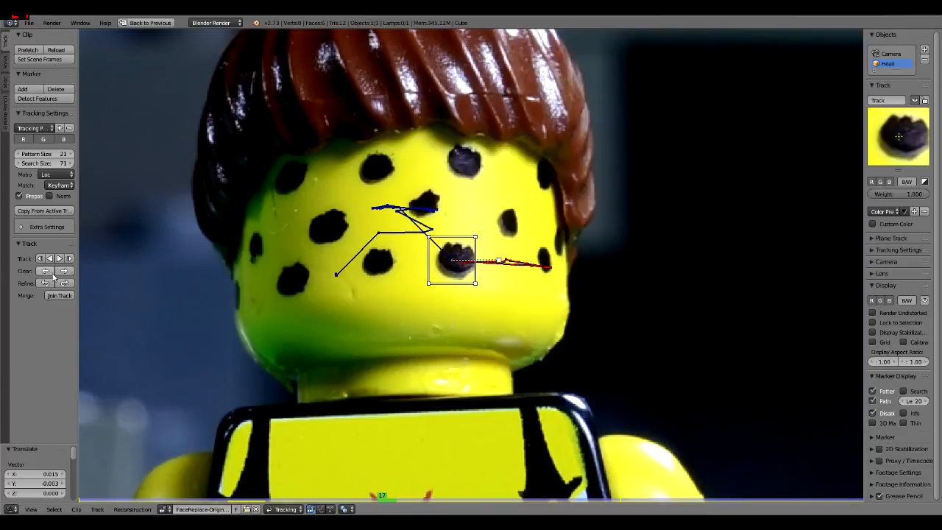
mouse_move(45, 272)
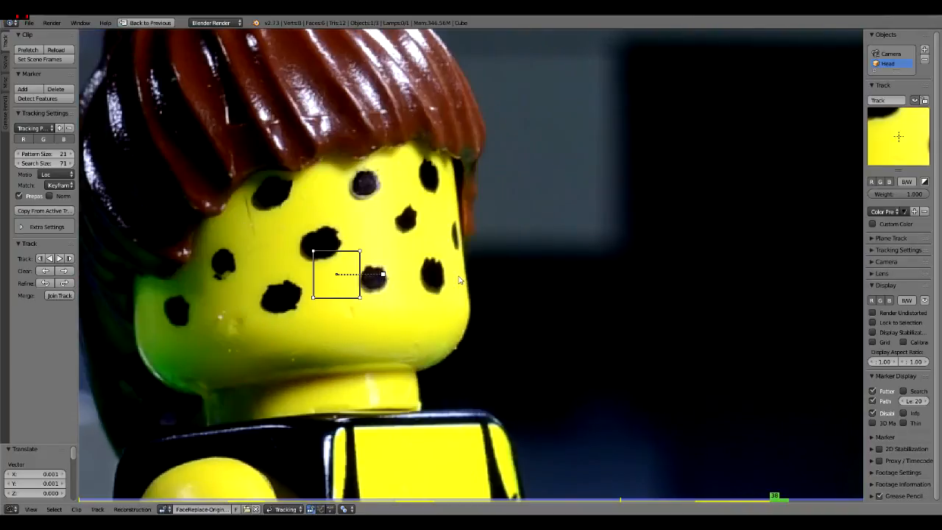
left_click_drag(337, 273, 435, 274)
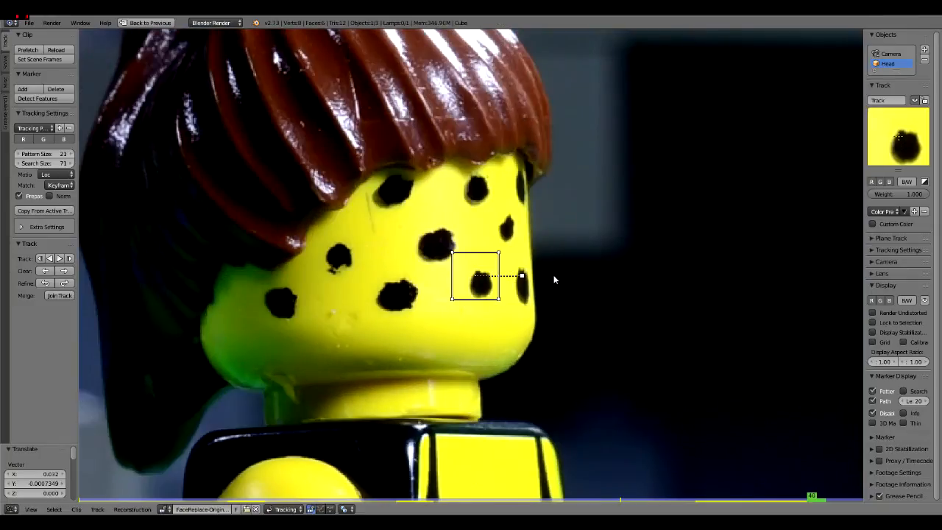
left_click_drag(477, 280, 521, 285)
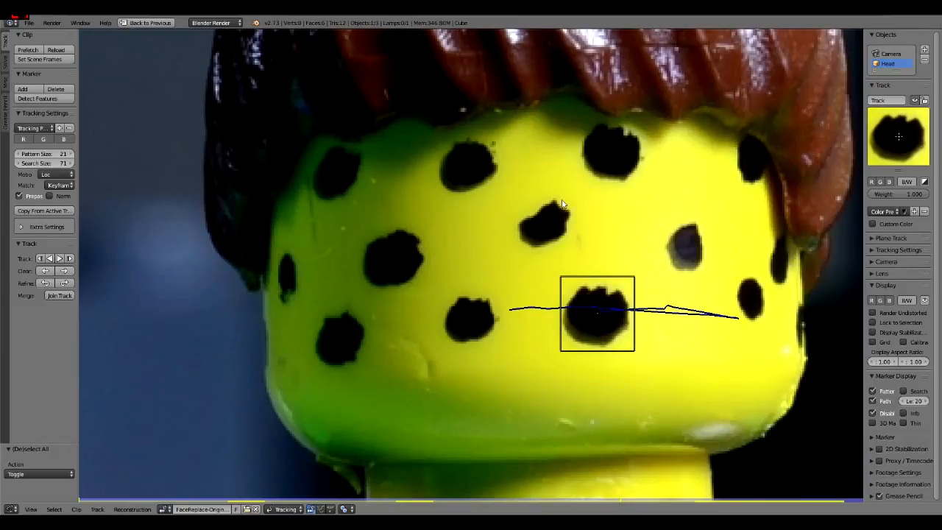
Place a new tracking marker on another dot near the face's edge
left_click(563, 204)
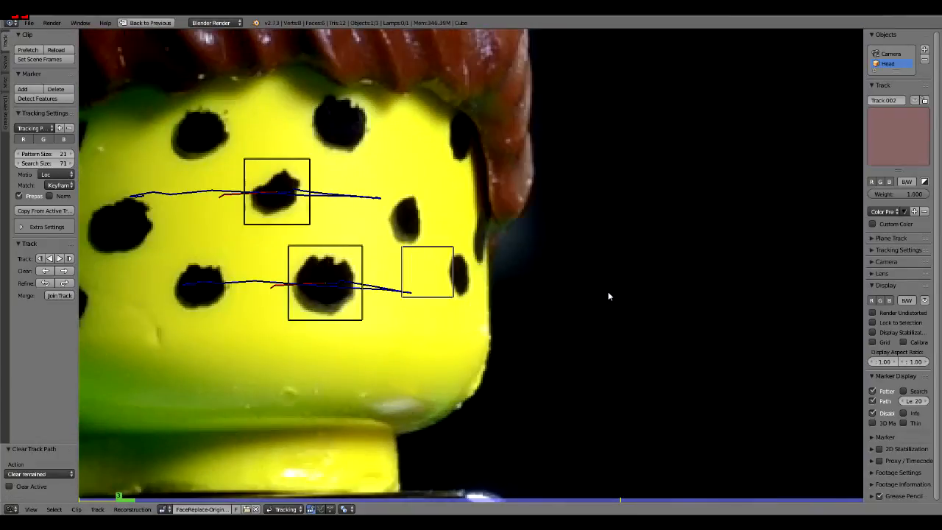
Move the new marker onto the edge dot and track the face-dot markers through the clip
left_click_drag(428, 272, 460, 276)
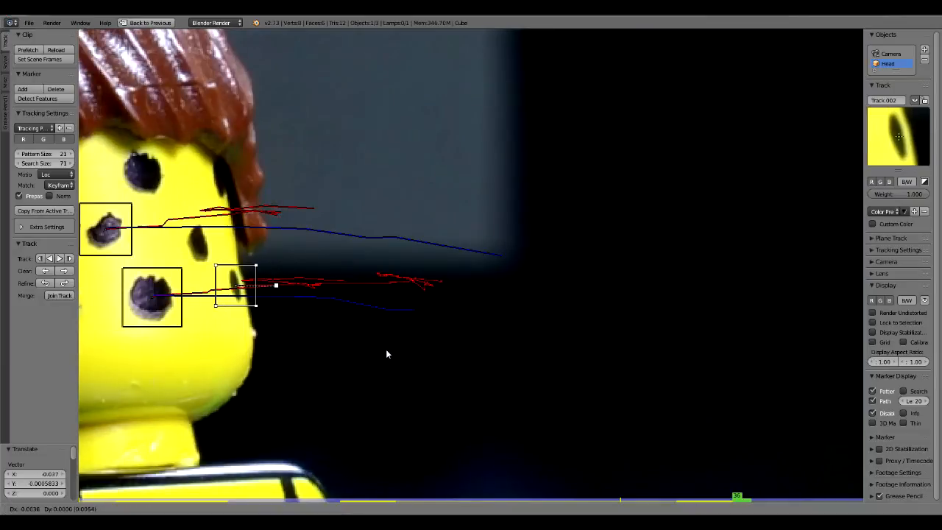
key("Right")
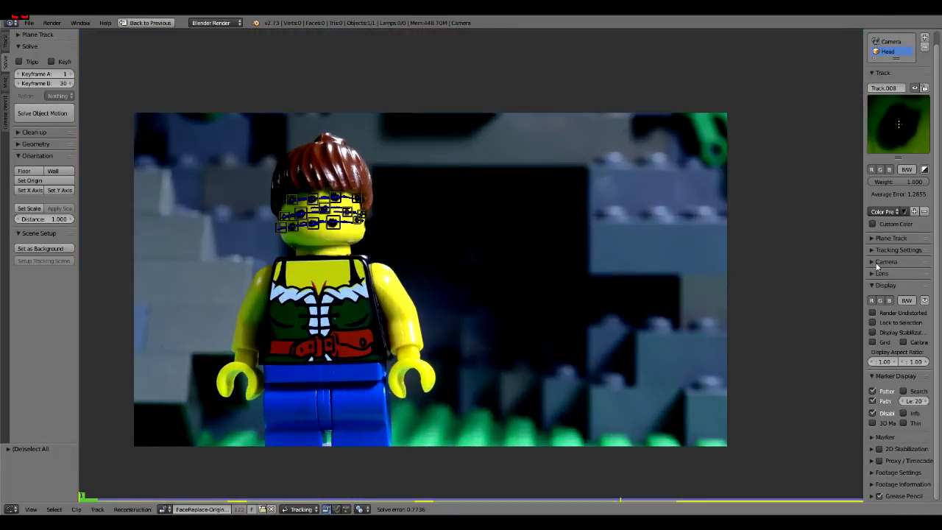
Apply the Nikon D3100 preset to the tracking camera and set its focal length to 68 mm
left_click(885, 261)
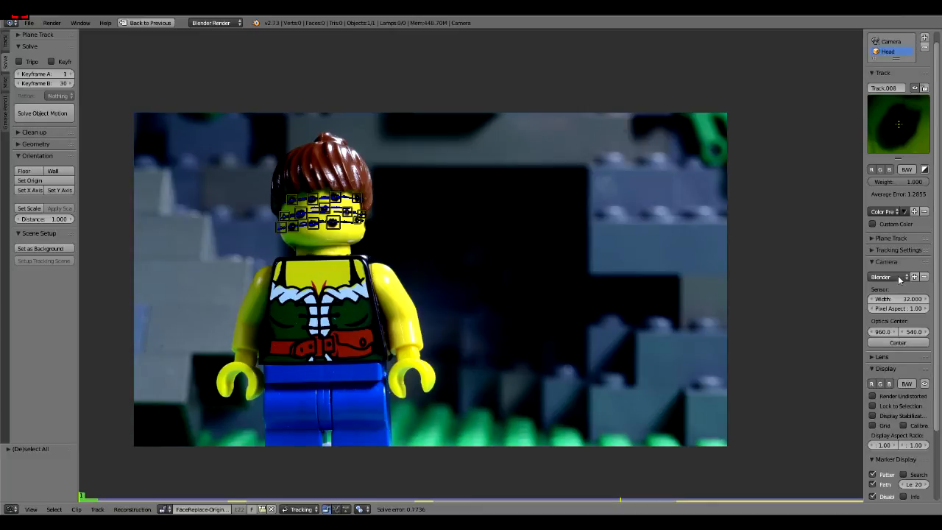
left_click(886, 277)
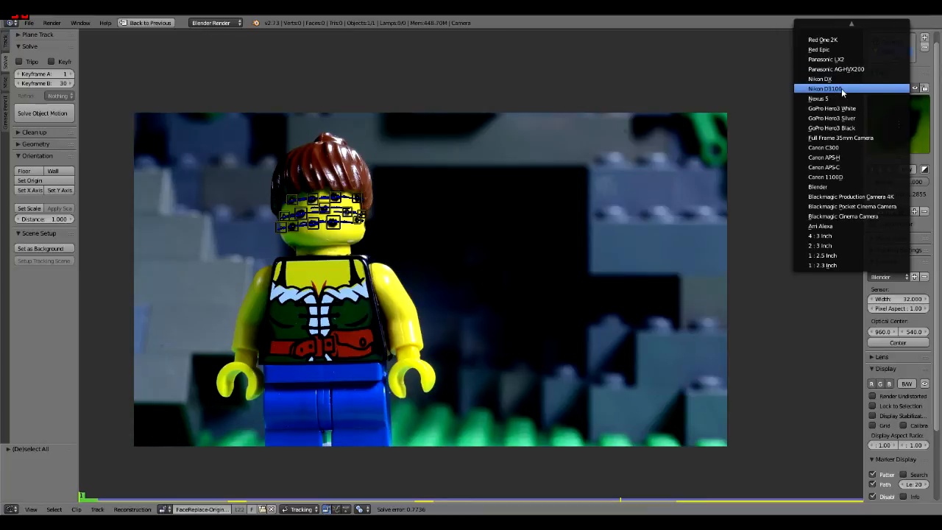
left_click(825, 88)
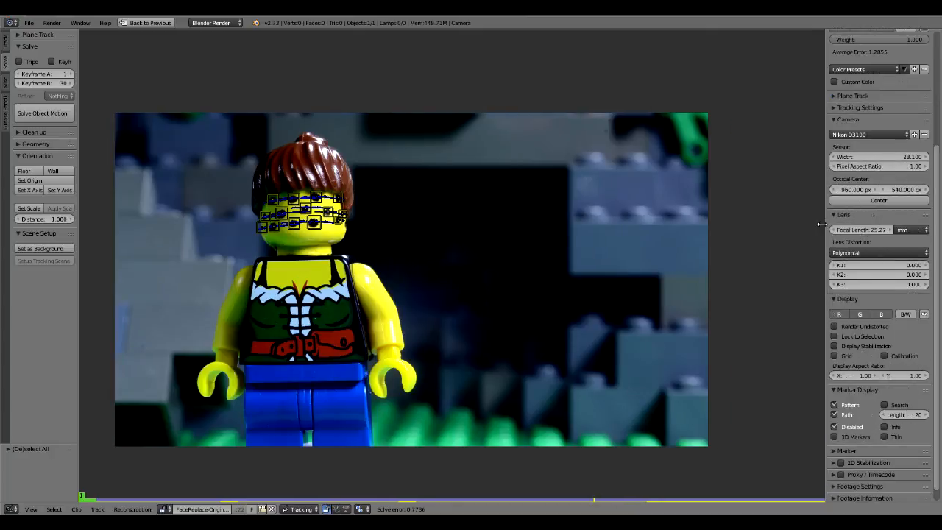
left_click(861, 229)
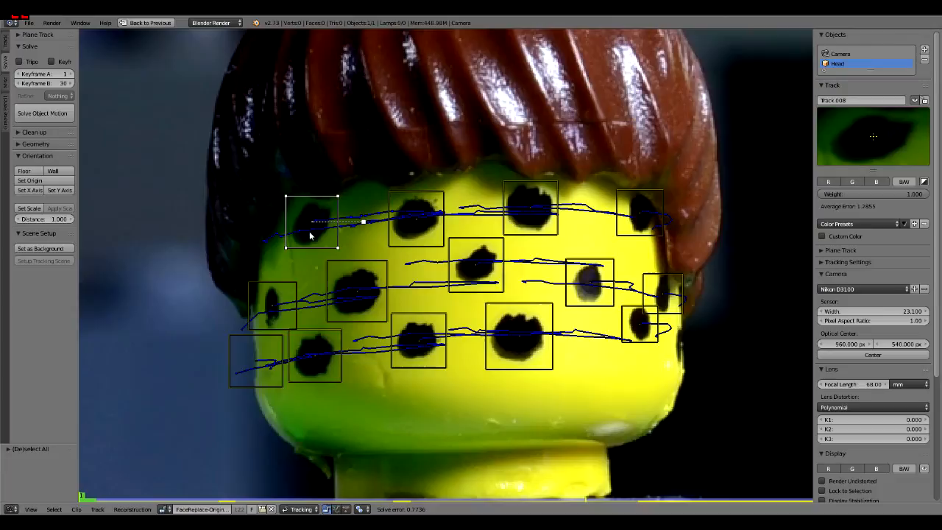
mouse_move(322, 228)
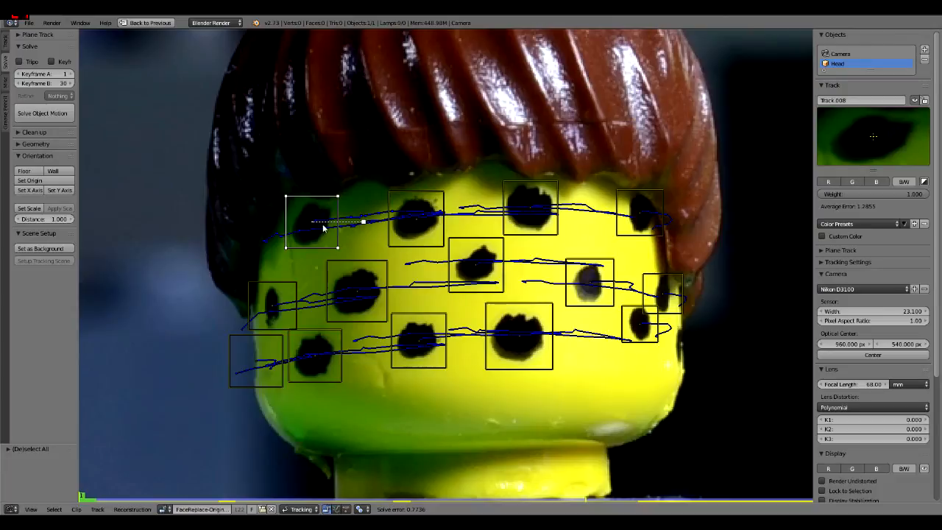
mouse_move(495, 237)
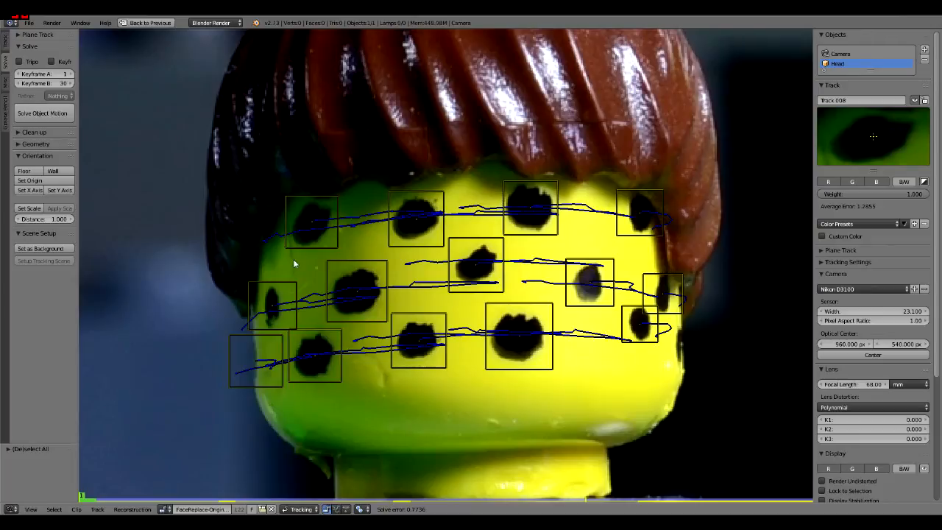
mouse_move(273, 120)
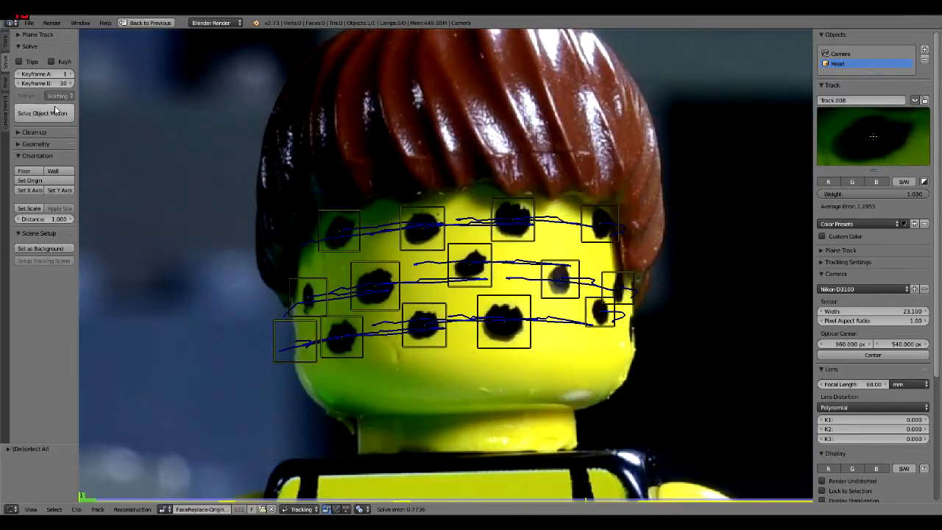
Solve the Head object motion, then re-solve with Keyframe B set to 12
left_click(42, 112)
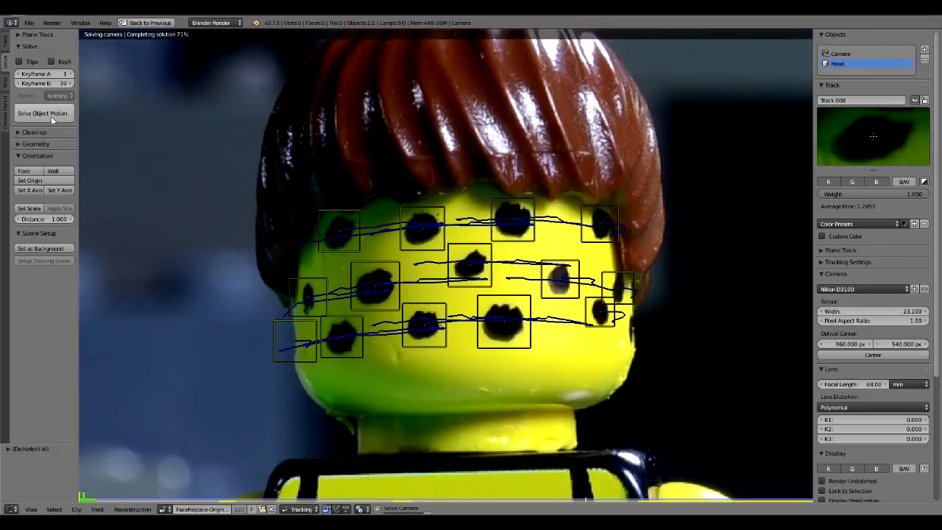
left_click(43, 112)
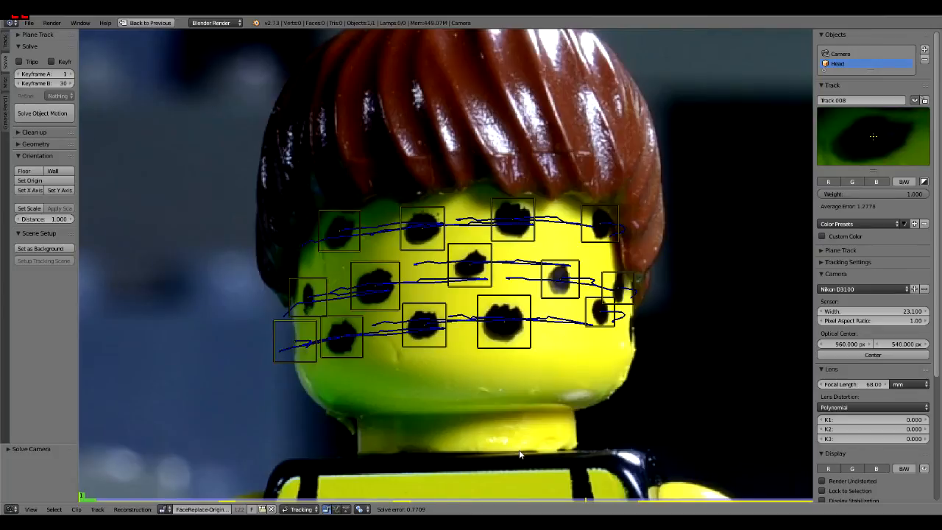
mouse_move(83, 501)
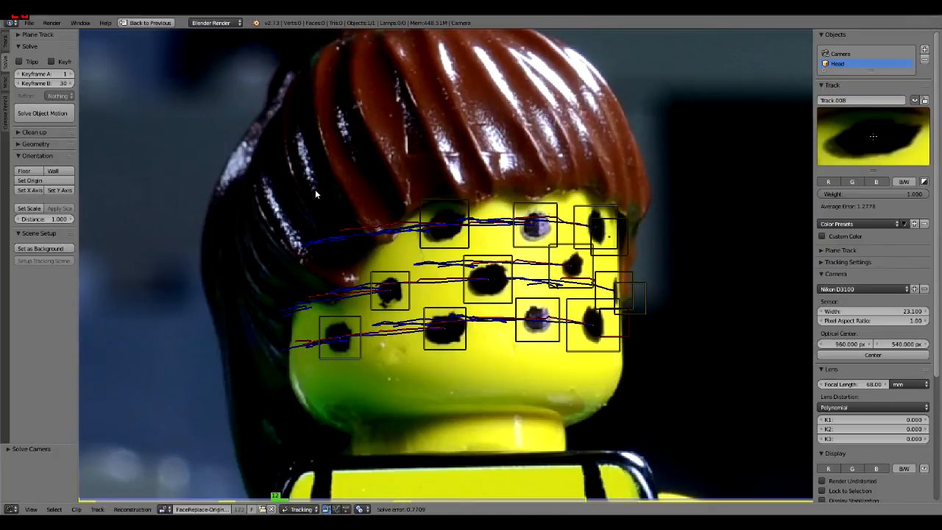
mouse_move(280, 337)
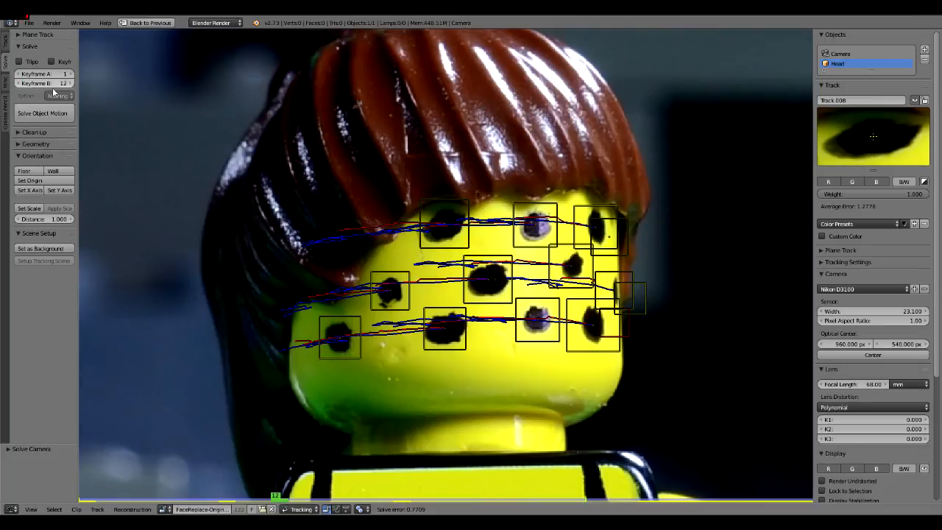
left_click(44, 113)
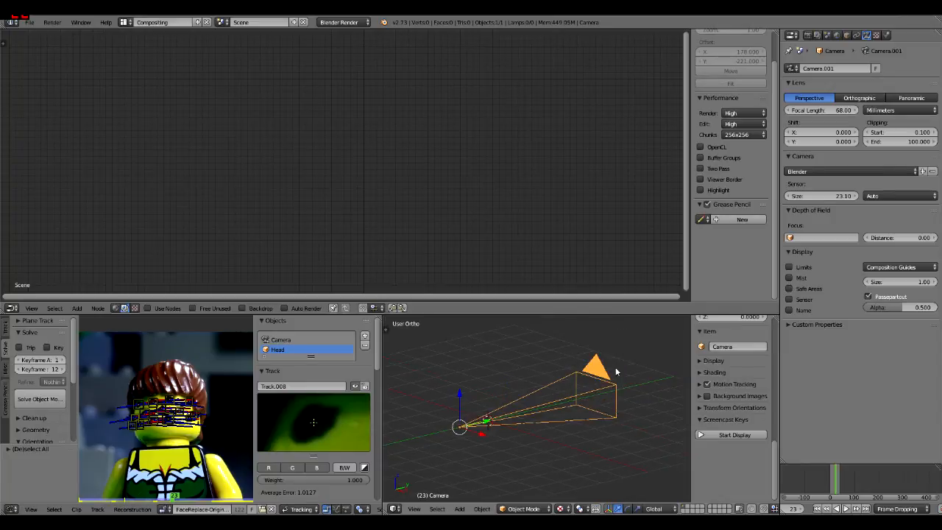
Delete Camera.001 and clear the remaining camera's location and rotation back to the origin
right_click(596, 368)
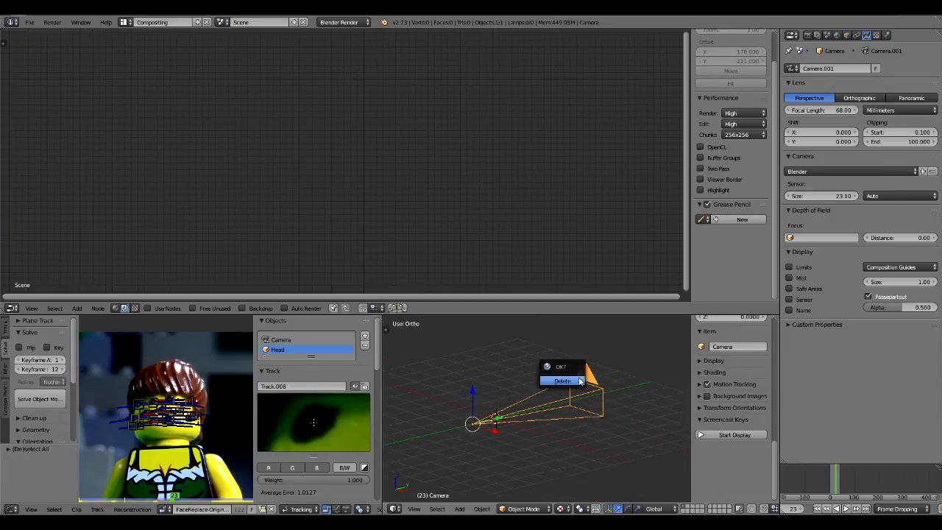
left_click(562, 380)
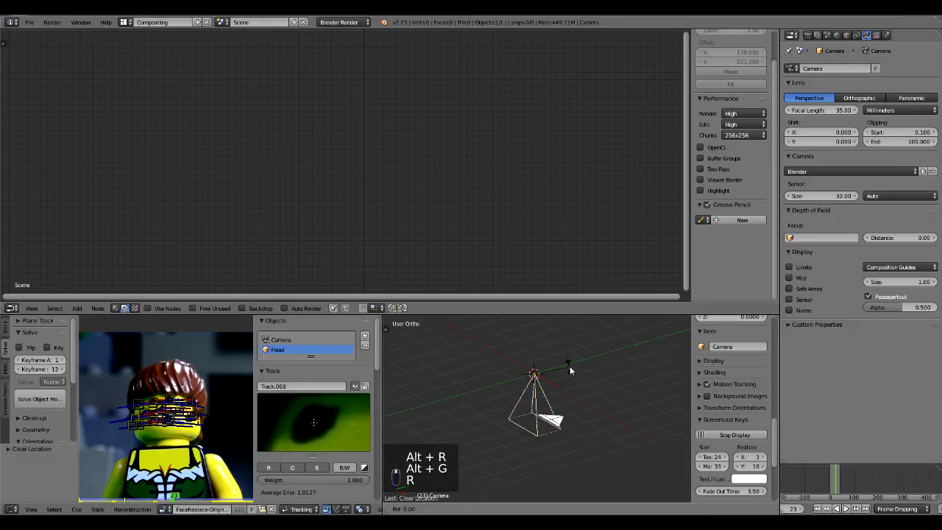
key("r")
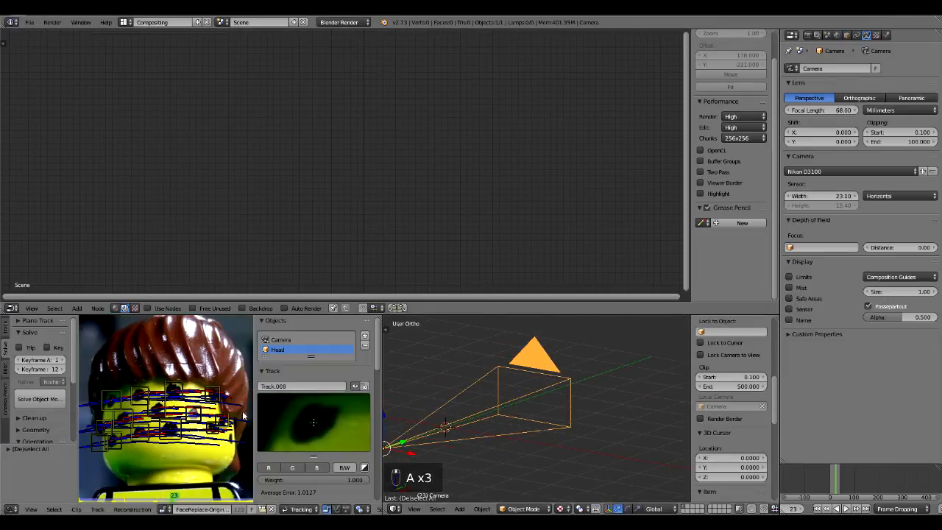
Append the face object from Face-mesh.blend and display it with solid shading
key("Tab")
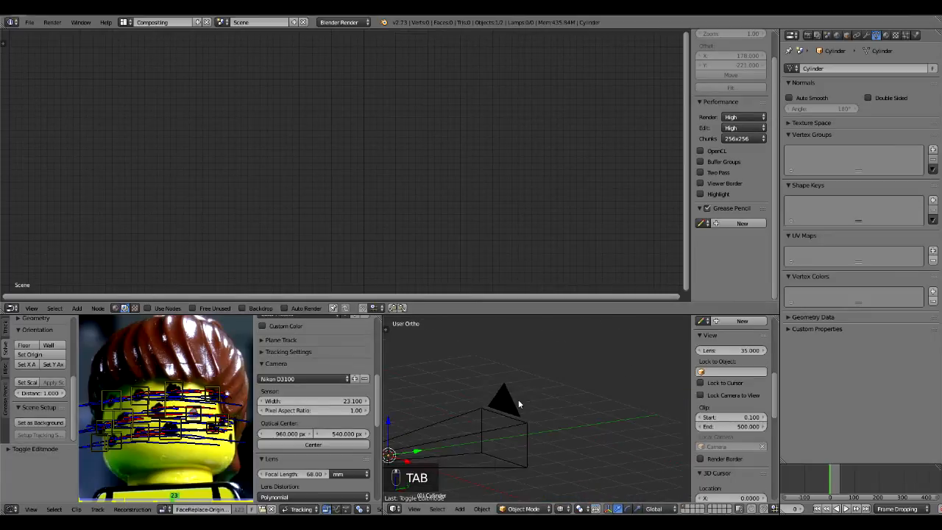
key("space")
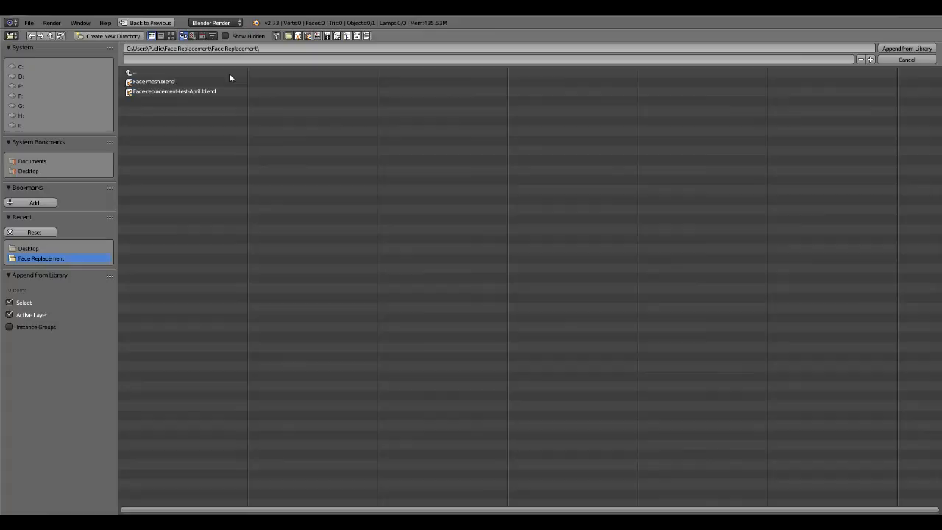
double_click(153, 81)
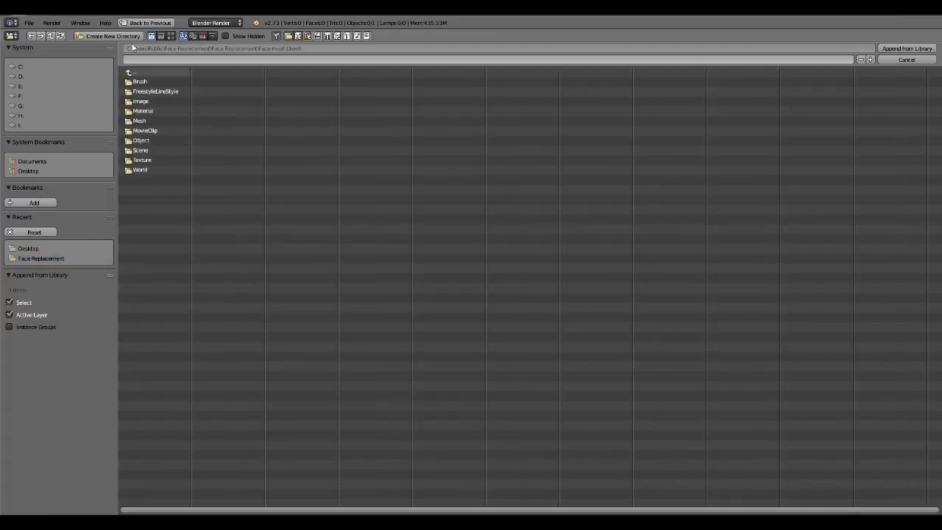
double_click(141, 140)
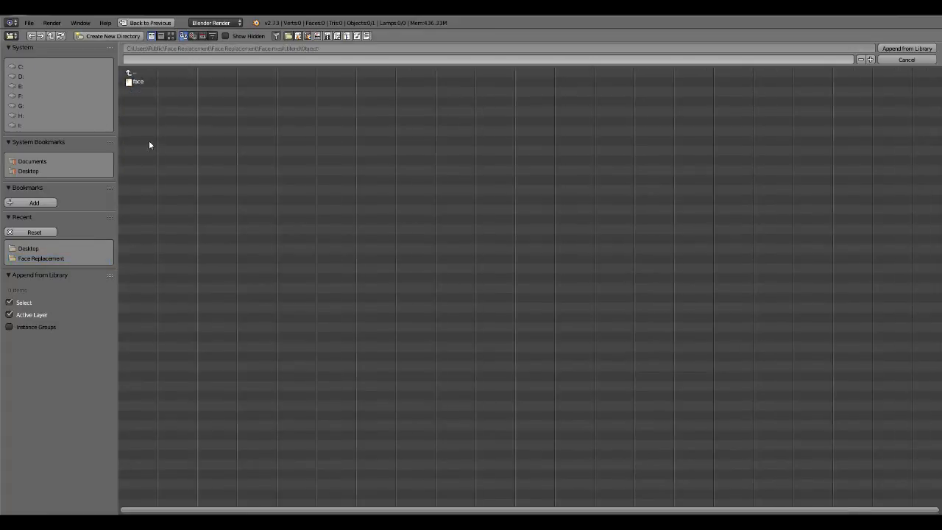
left_click(906, 59)
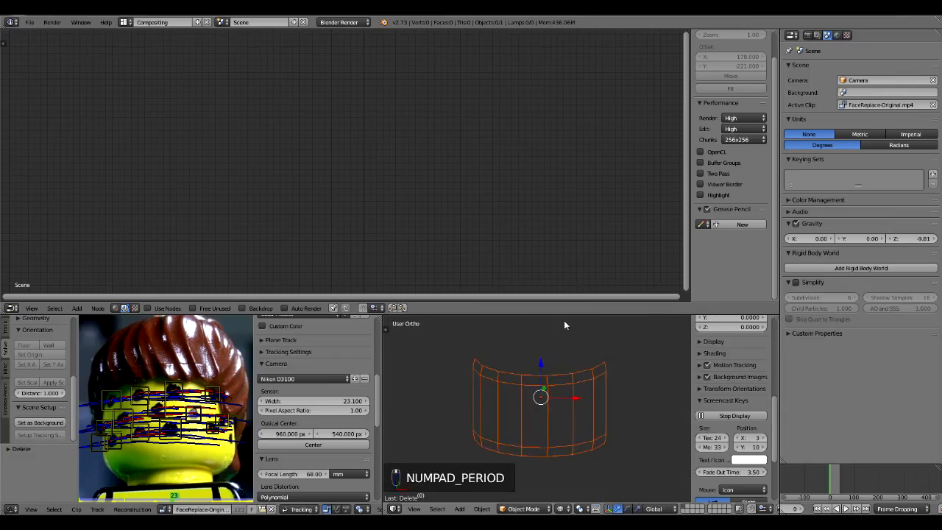
key("z")
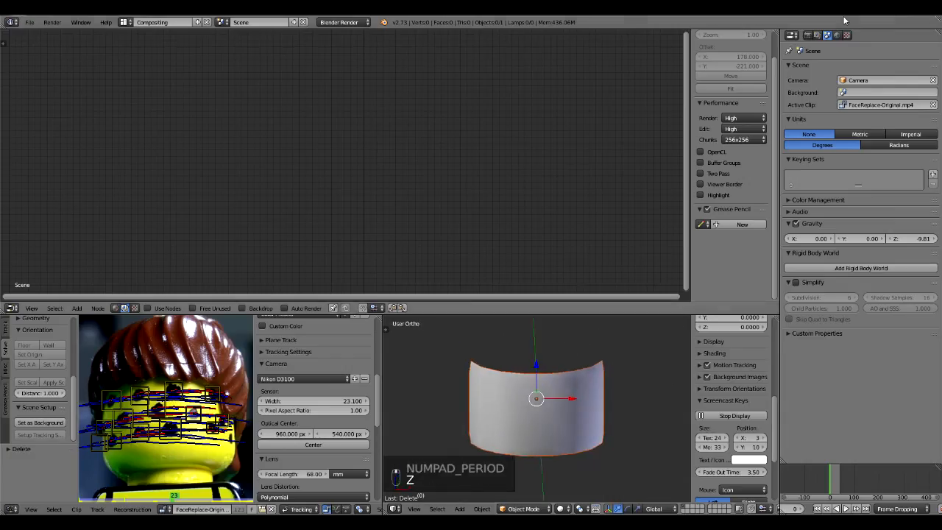
Create a new shadeless, transparent zero-alpha material for the face mesh
left_click(876, 36)
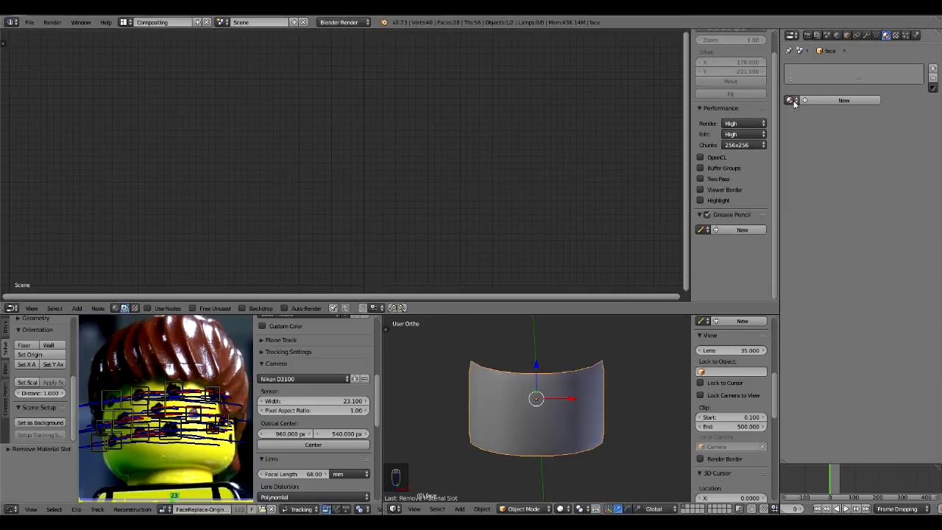
mouse_move(794, 101)
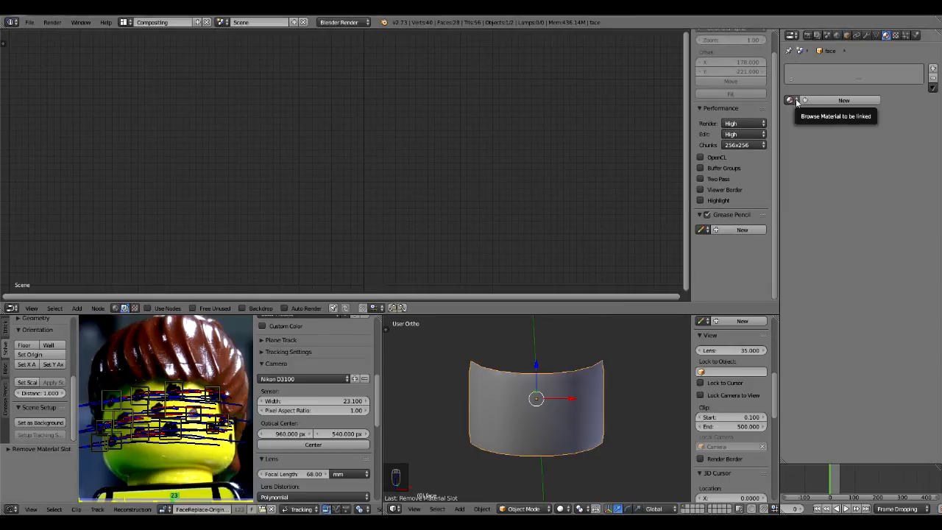
left_click(843, 100)
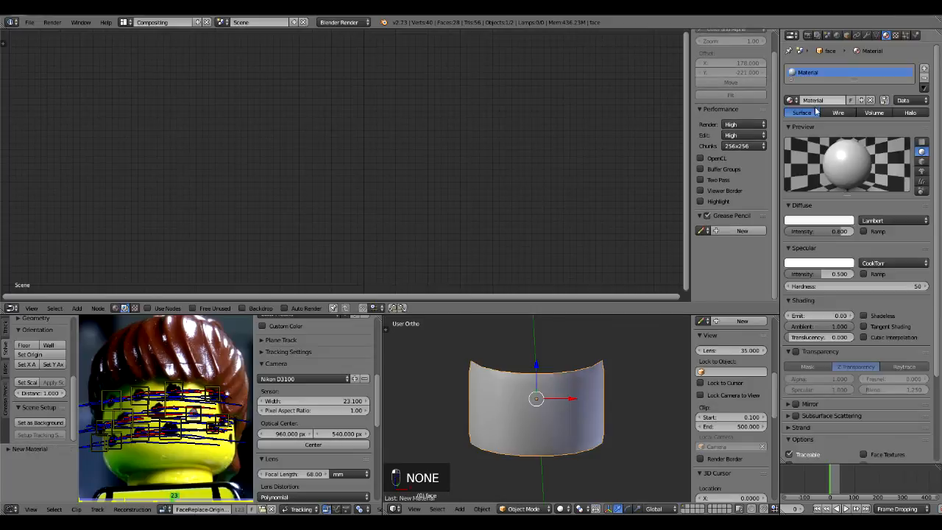
left_click(864, 315)
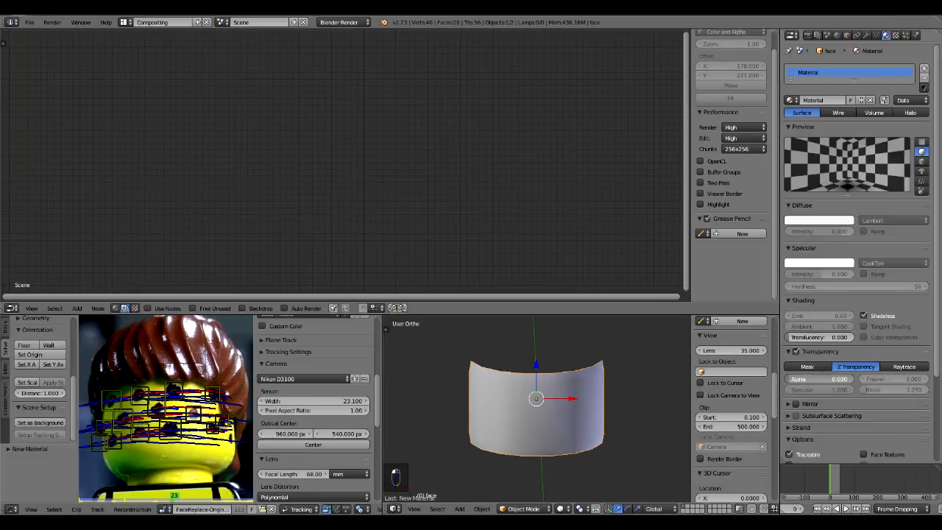
Add an image texture using face.png from the Face Replacement folder and show textures
left_click(896, 36)
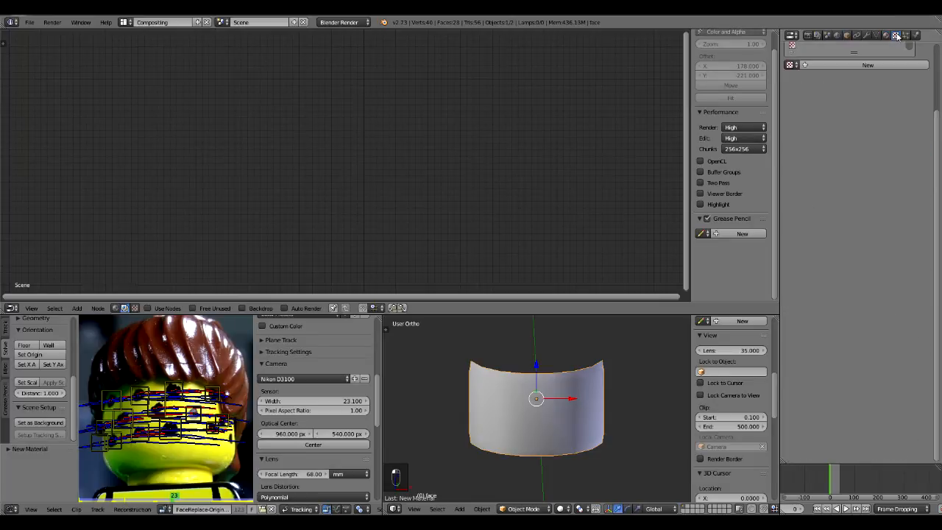
left_click(896, 35)
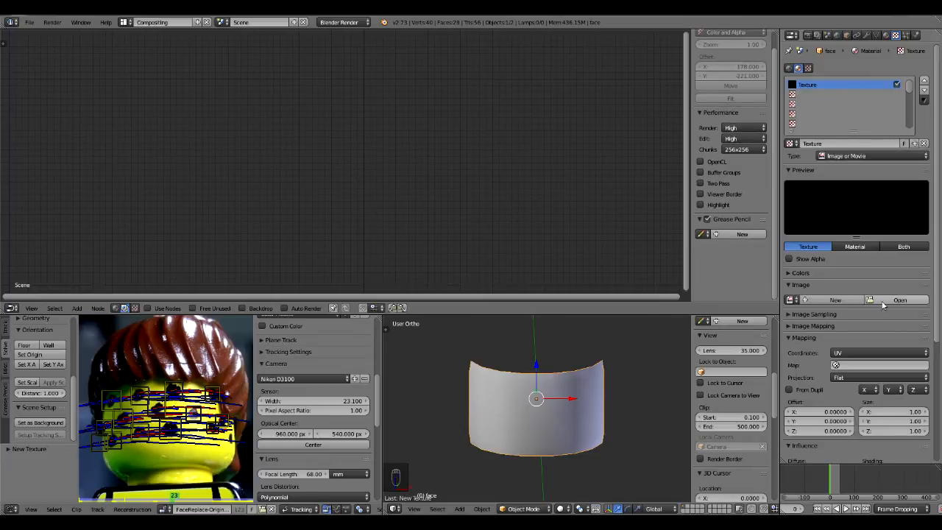
left_click(899, 299)
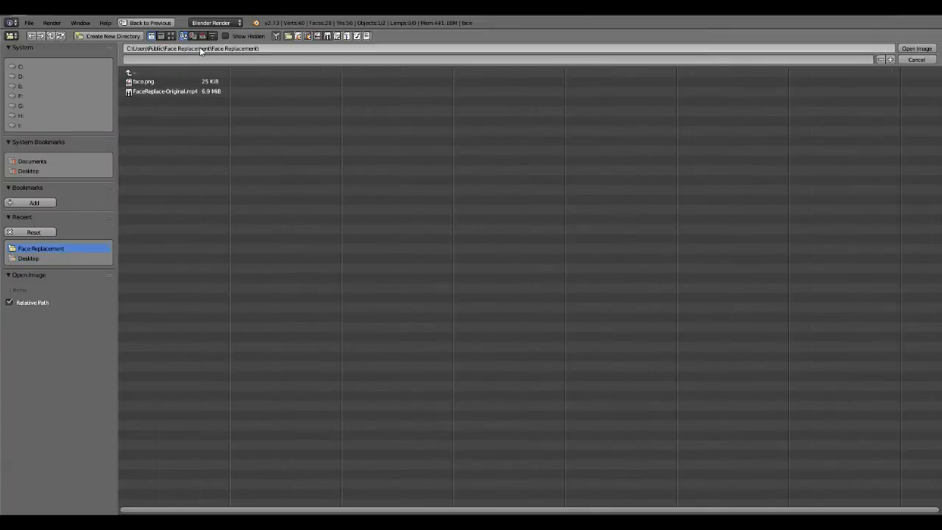
left_click(143, 81)
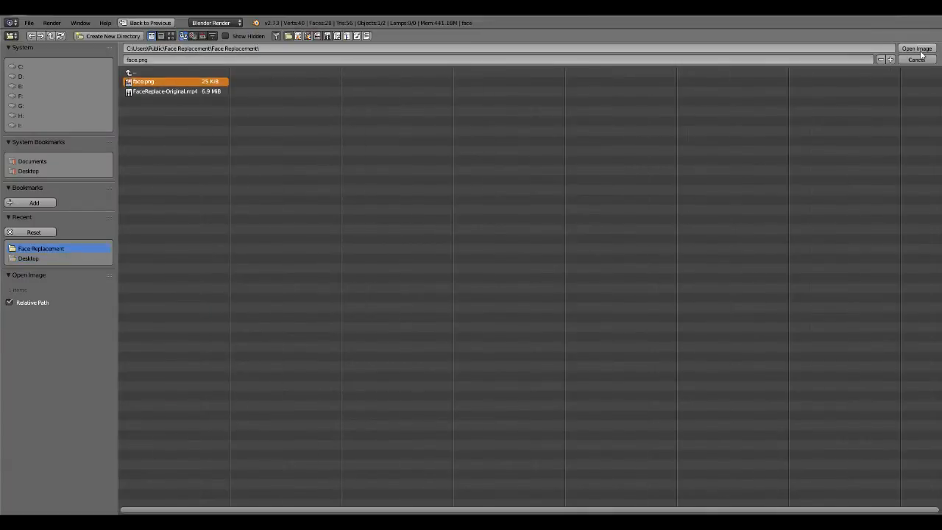
left_click(916, 49)
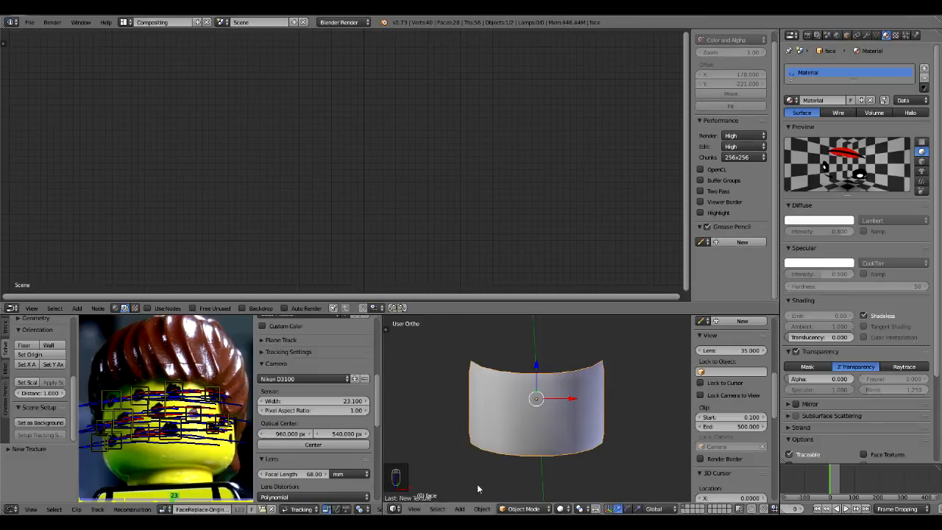
key("alt+z")
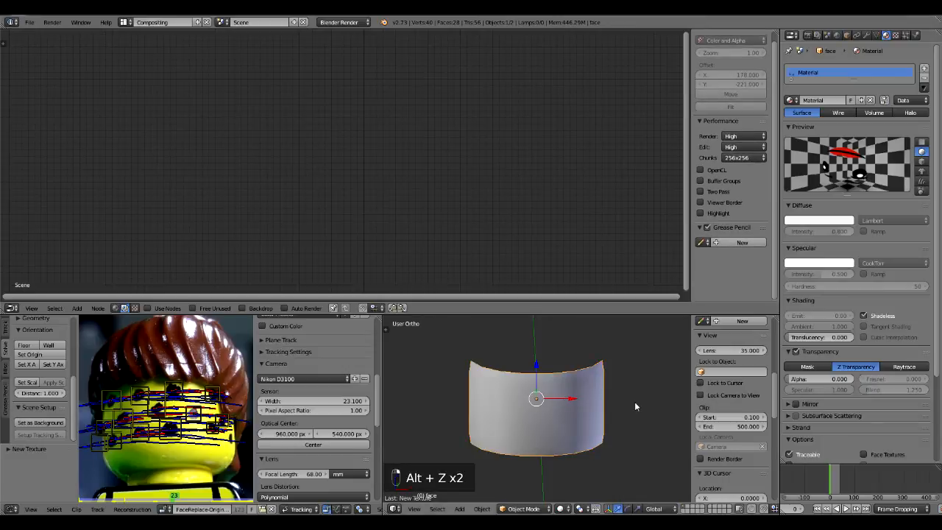
Set viewport Material Mode to GLSL, hide the side panel, and clear the camera's location
left_click(702, 335)
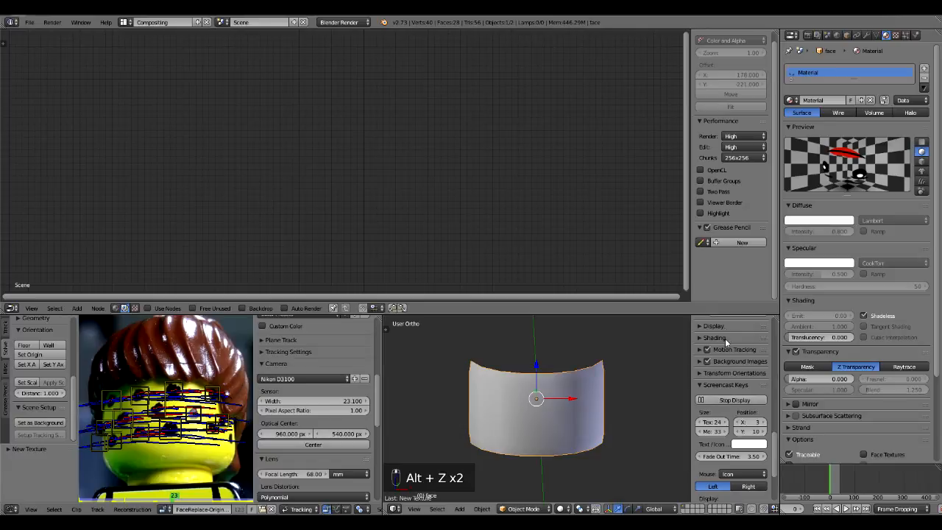
left_click(731, 338)
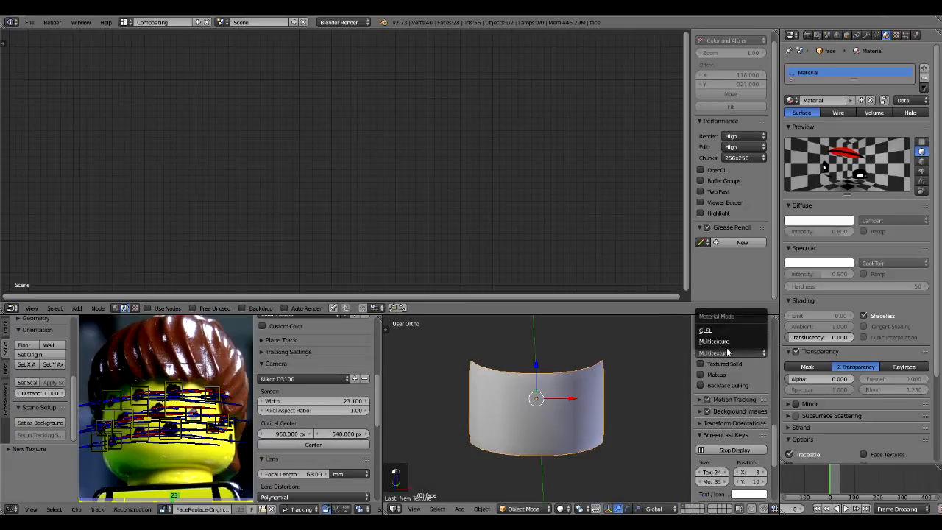
key("alt+z")
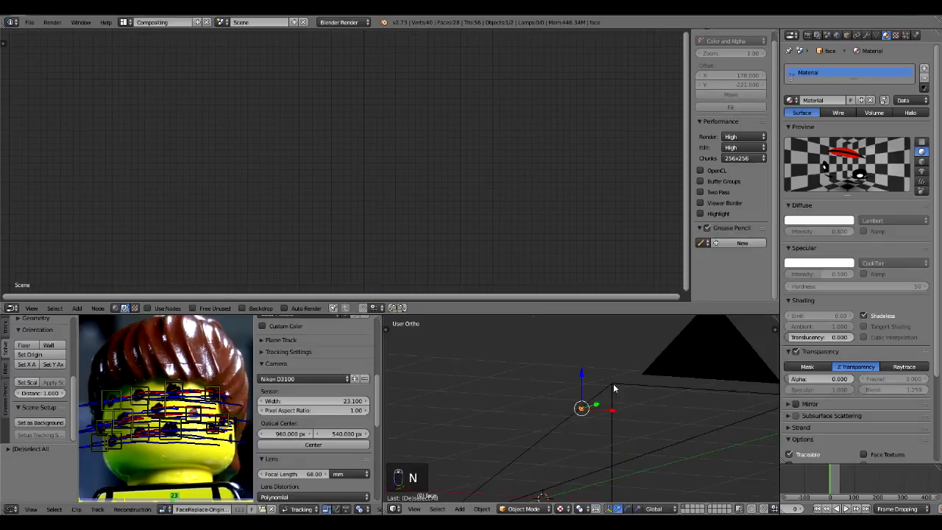
key("alt+g")
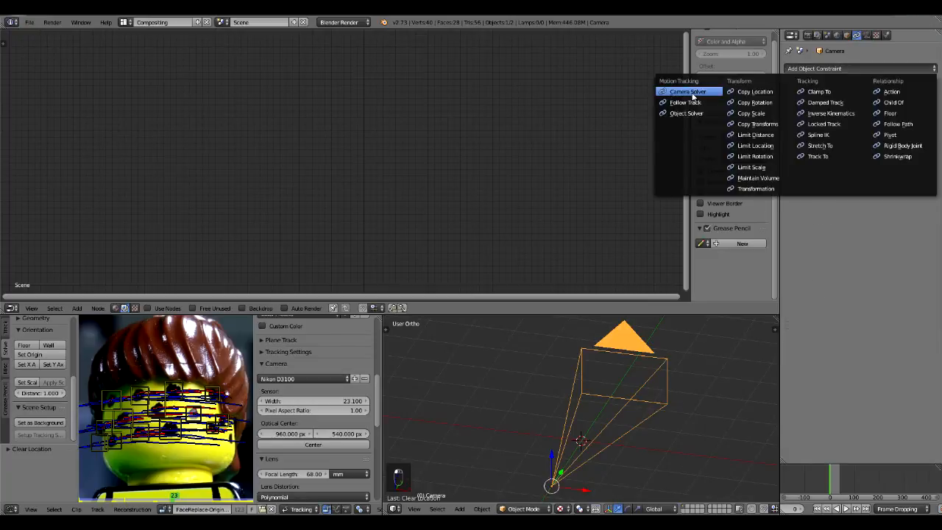
Add a Camera Solver constraint to the camera and return to the scene view
left_click(687, 91)
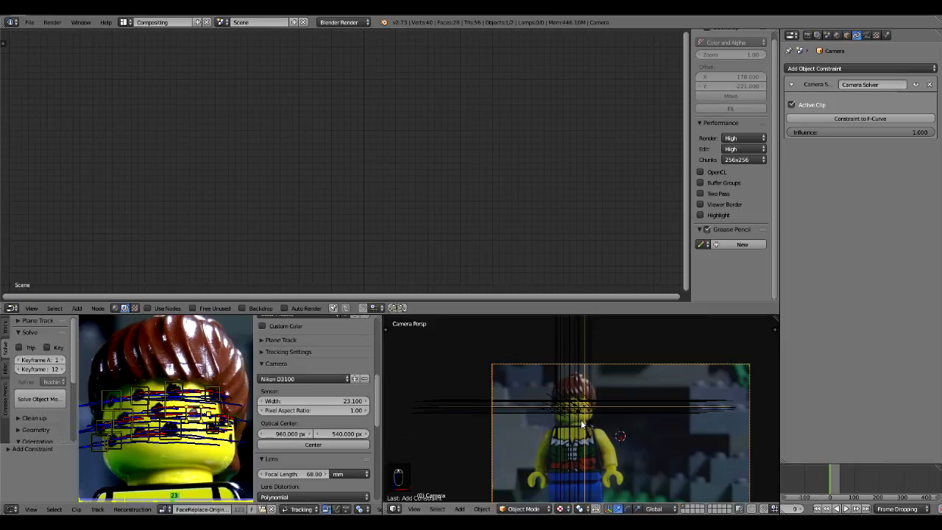
key("g")
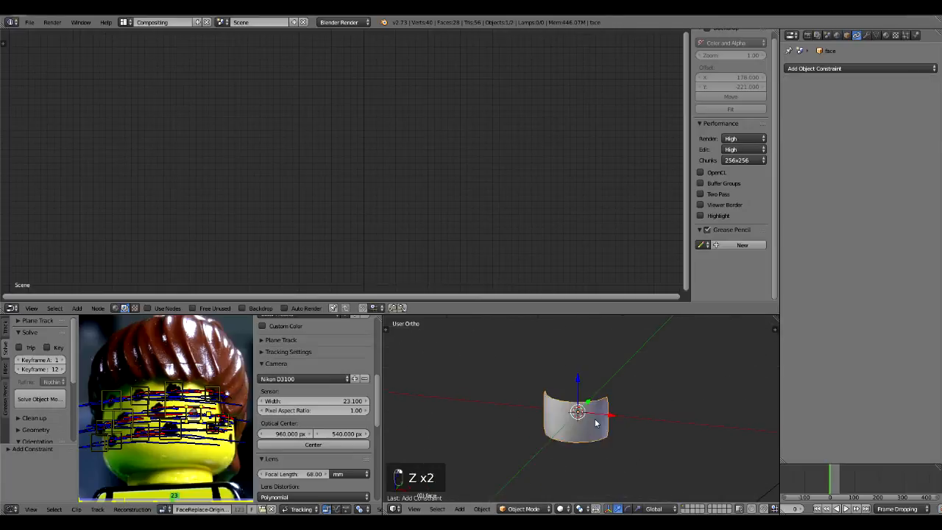
Add an Object Solver constraint to the face with Object Head, Camera Camera, and Set Inverse
left_click(857, 68)
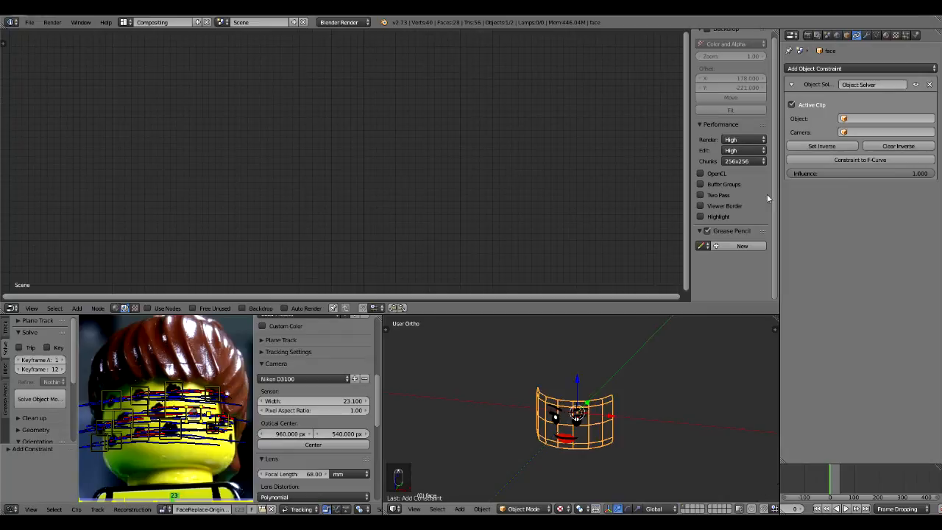
left_click(883, 118)
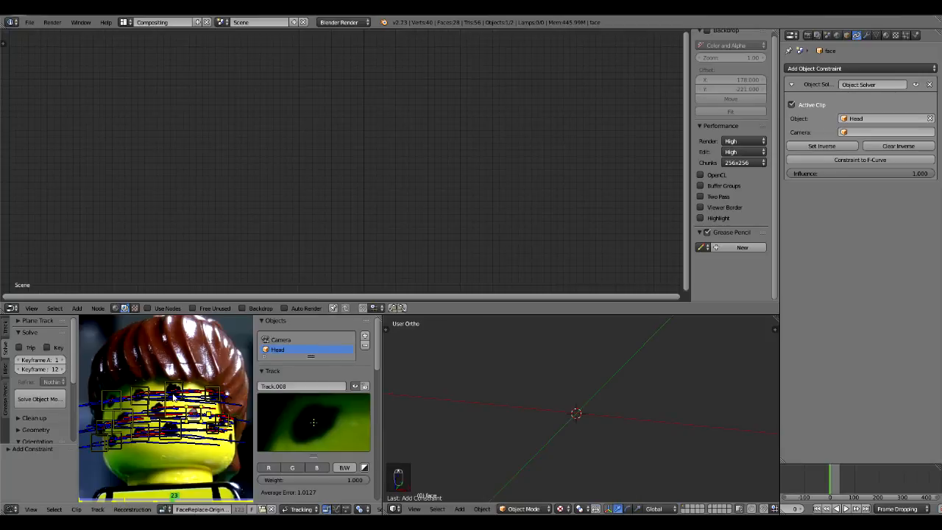
mouse_move(390, 344)
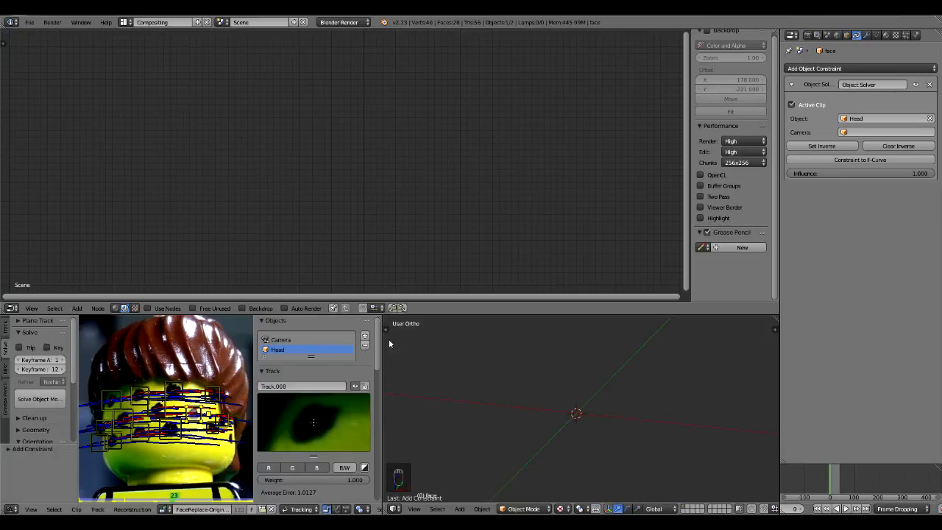
left_click(887, 131)
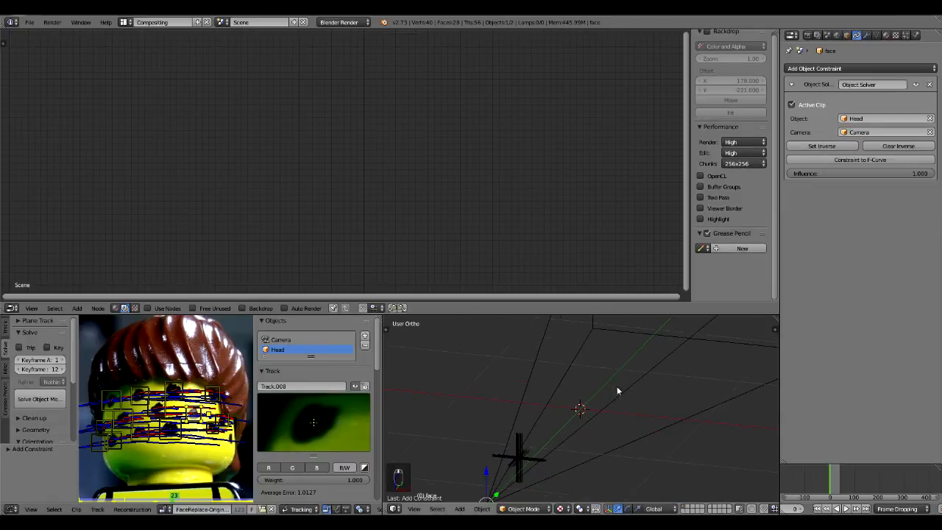
left_click(821, 145)
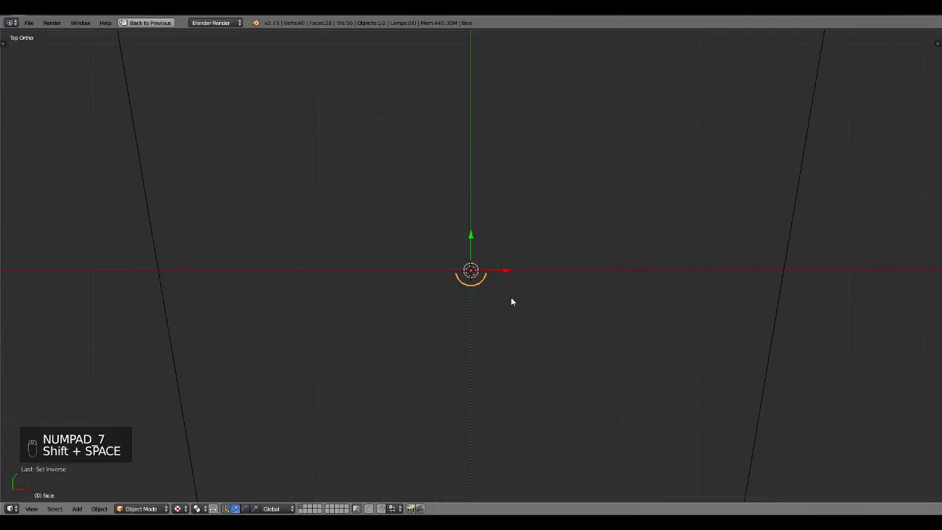
Move and scale the face mesh over the head, checking the fit through the camera across frames
key("g")
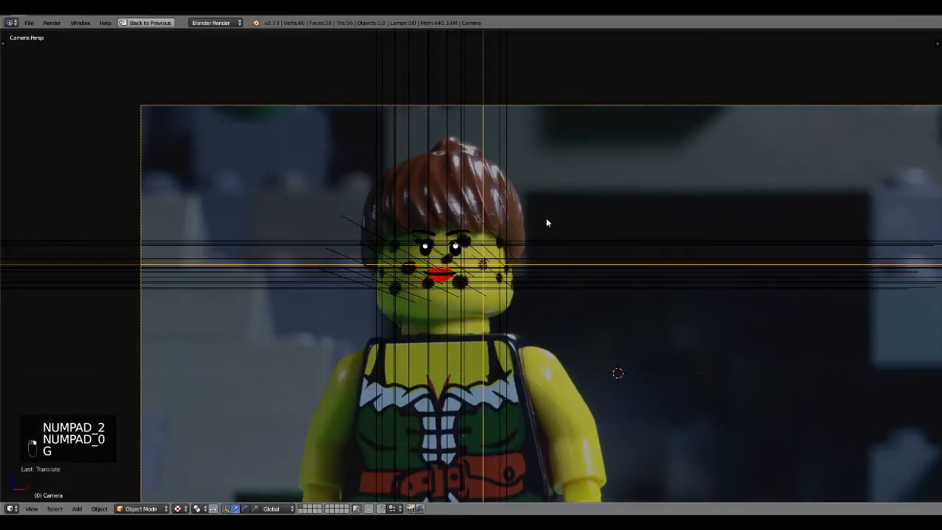
key("alt+a")
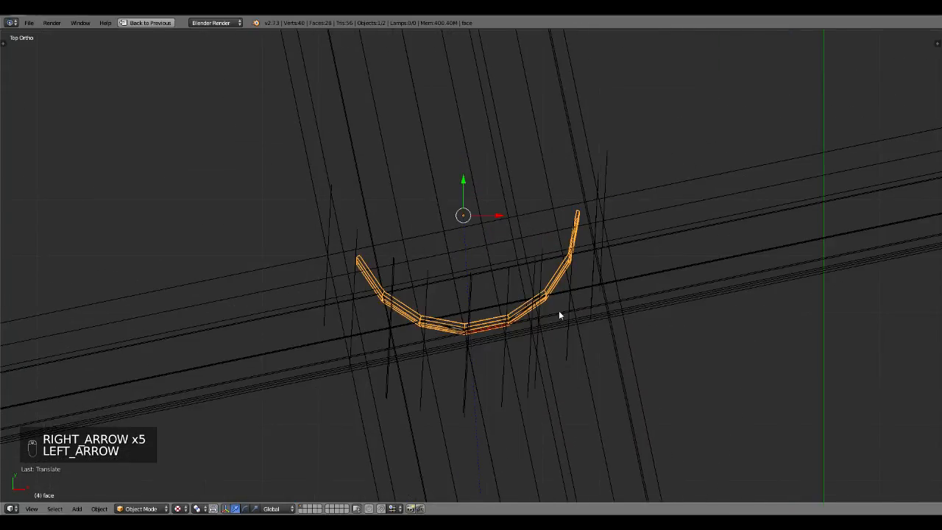
key("s")
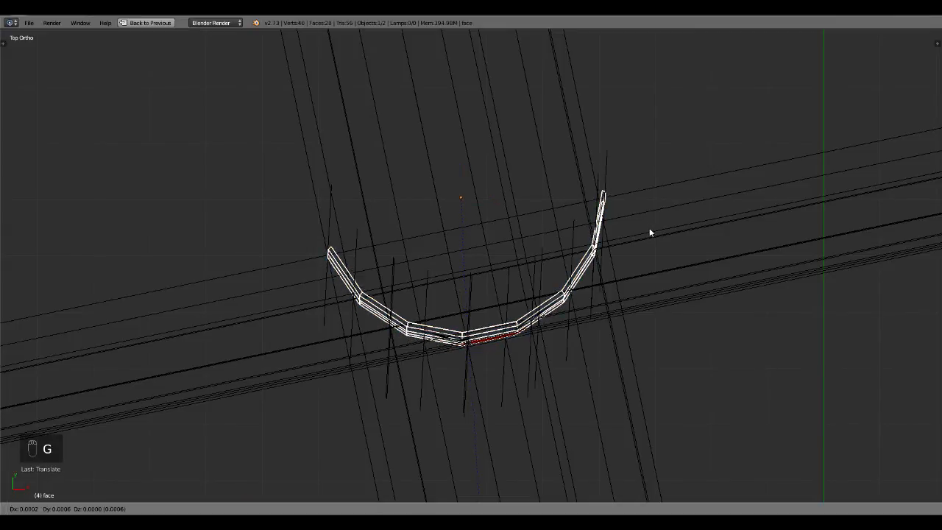
key("Tab")
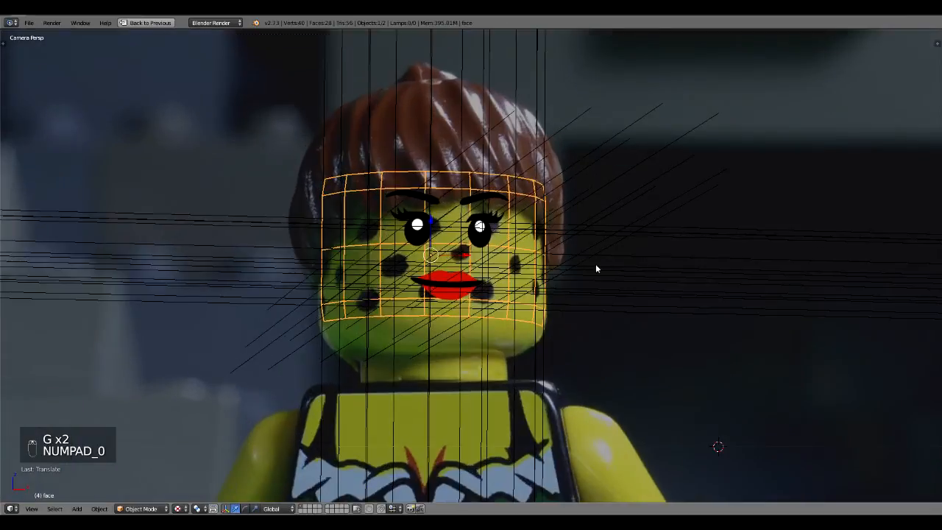
key("s")
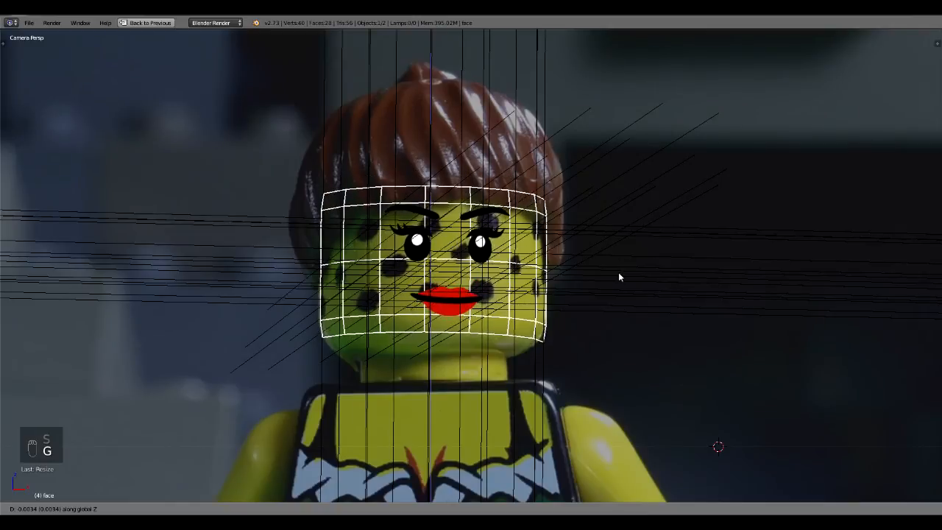
key("a")
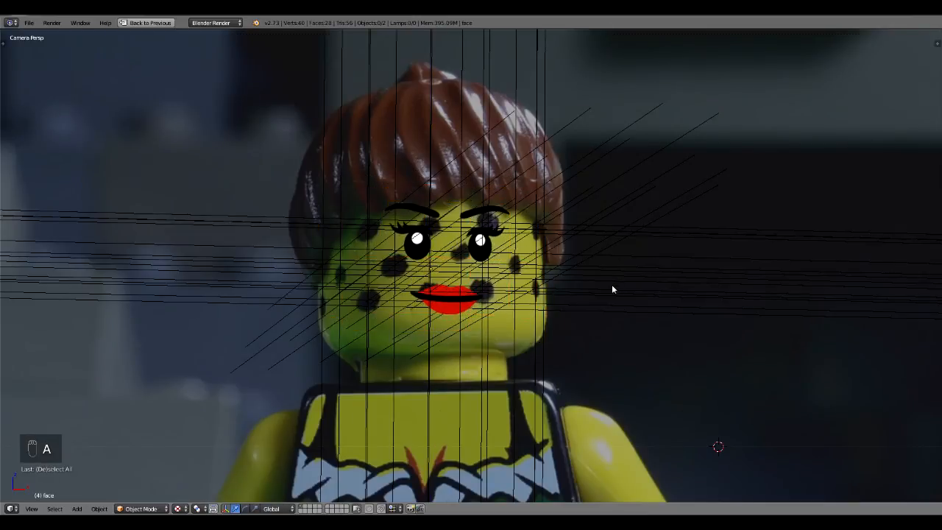
key("alt+a")
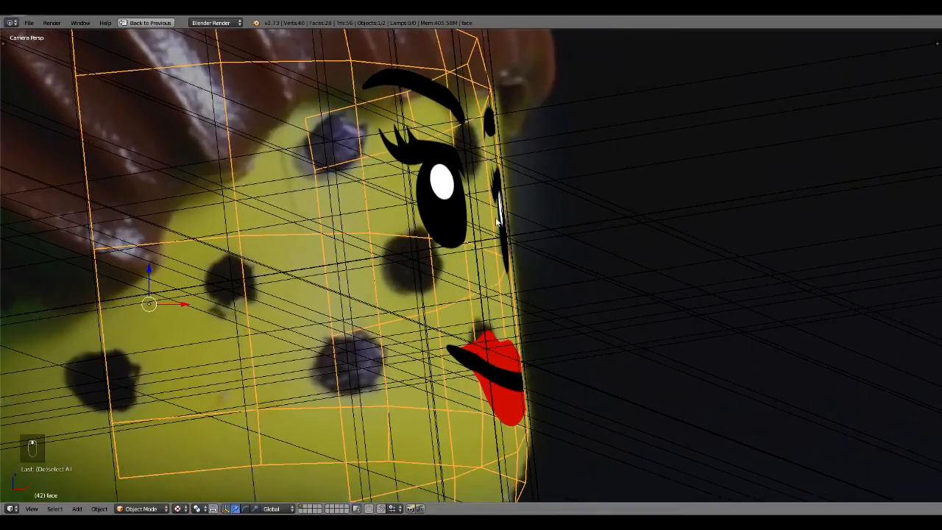
key("a")
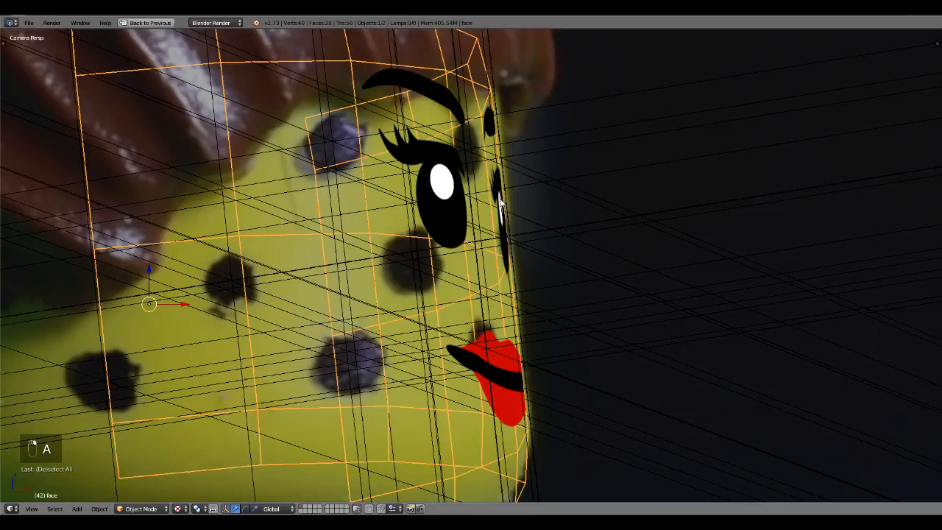
key("g")
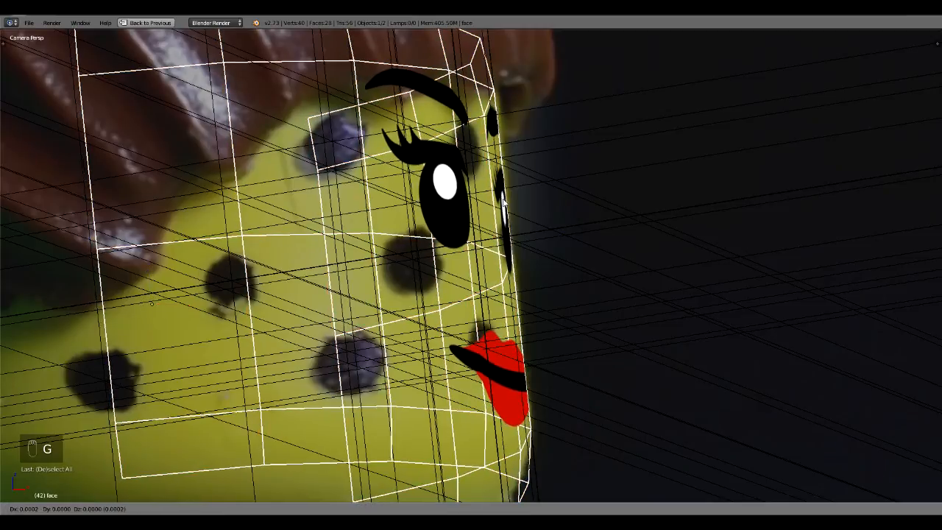
key("alt+a")
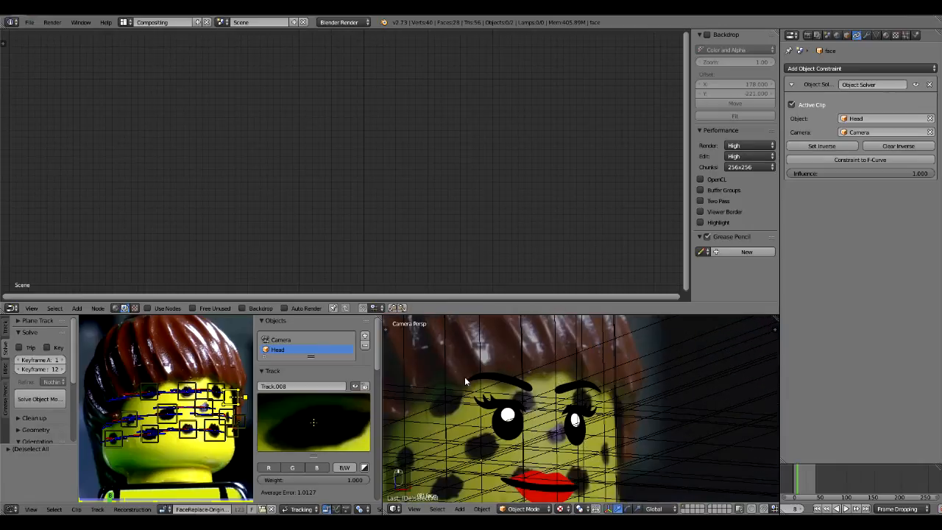
mouse_move(596, 393)
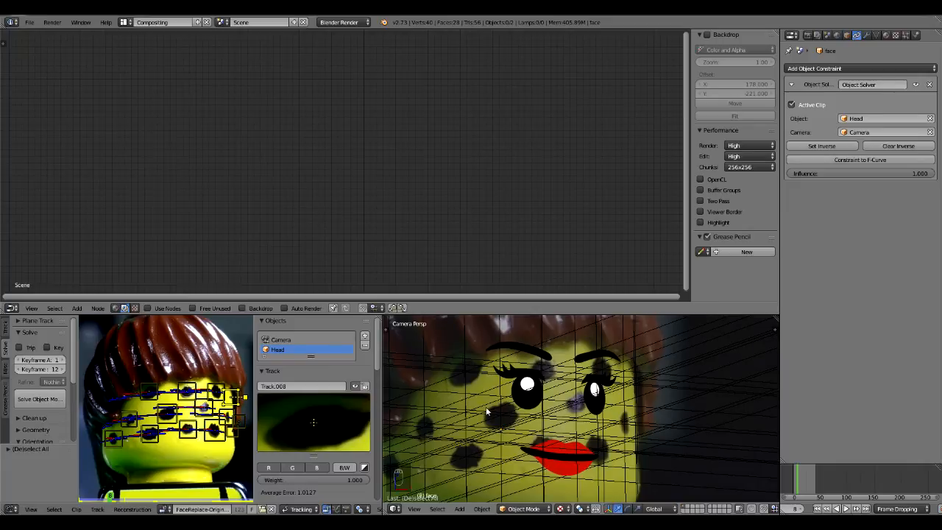
mouse_move(552, 381)
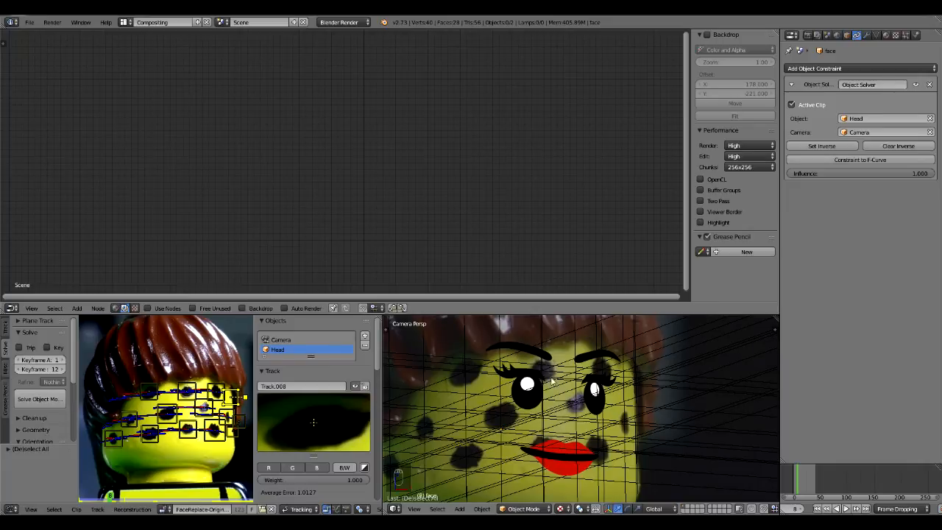
mouse_move(587, 440)
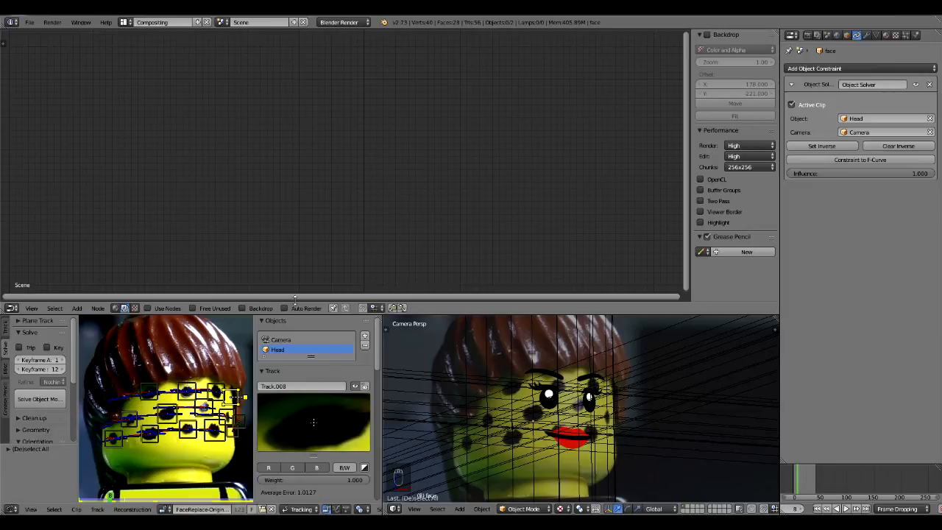
mouse_move(685, 487)
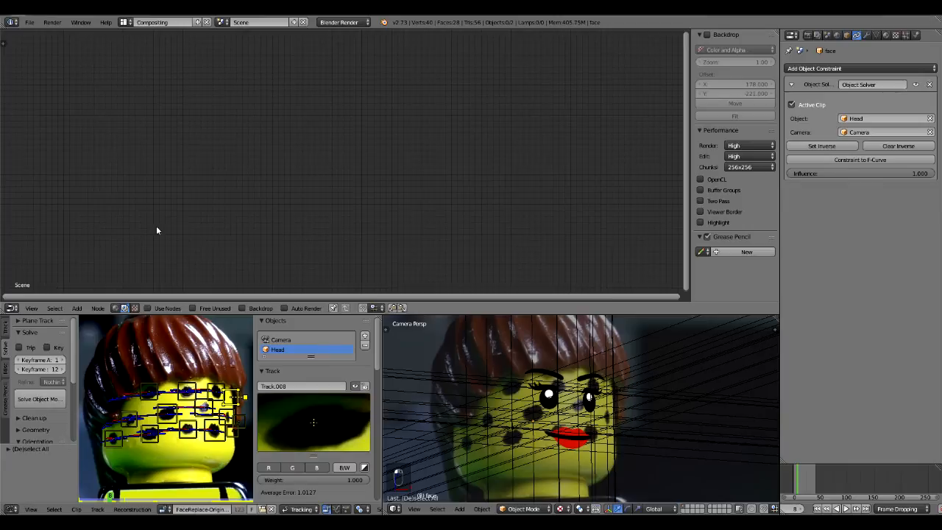
mouse_move(153, 315)
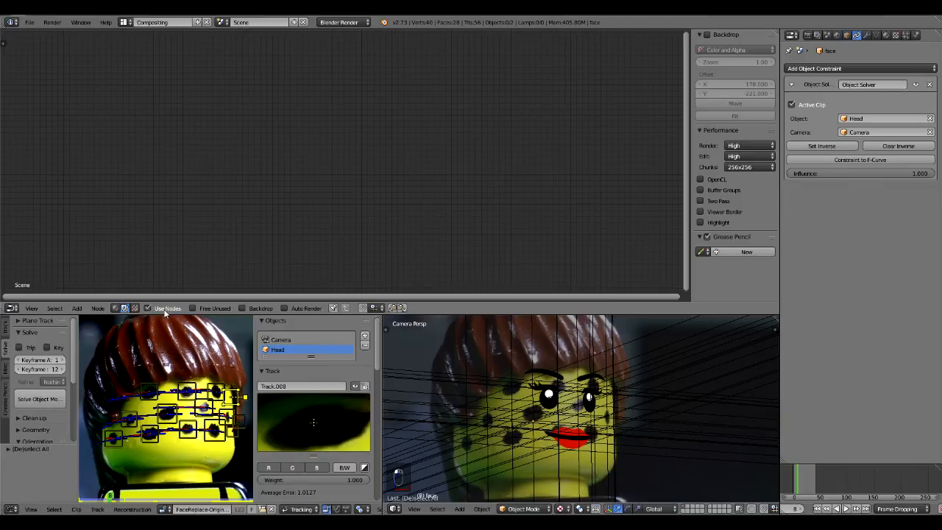
Add the Movie Clip, Scale, Mix and Viewer nodes to the compositor
key("shift+a")
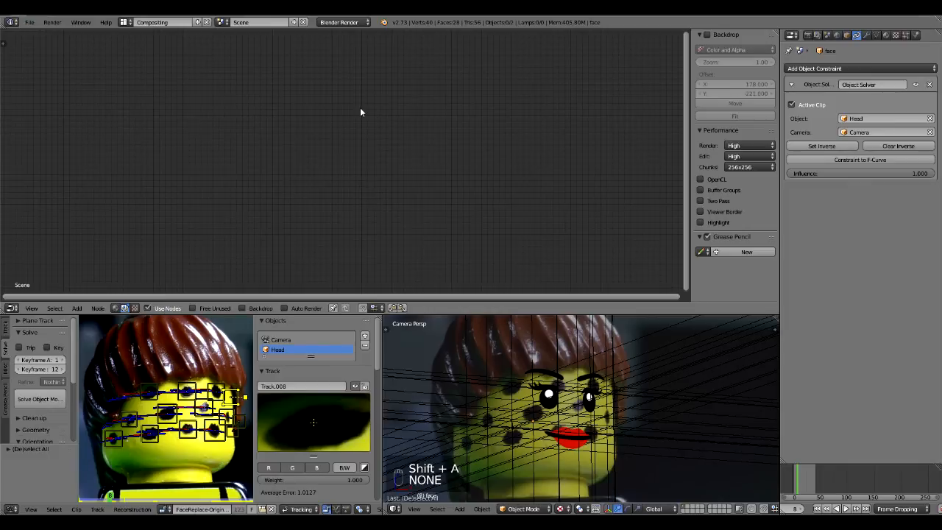
key("shift+a")
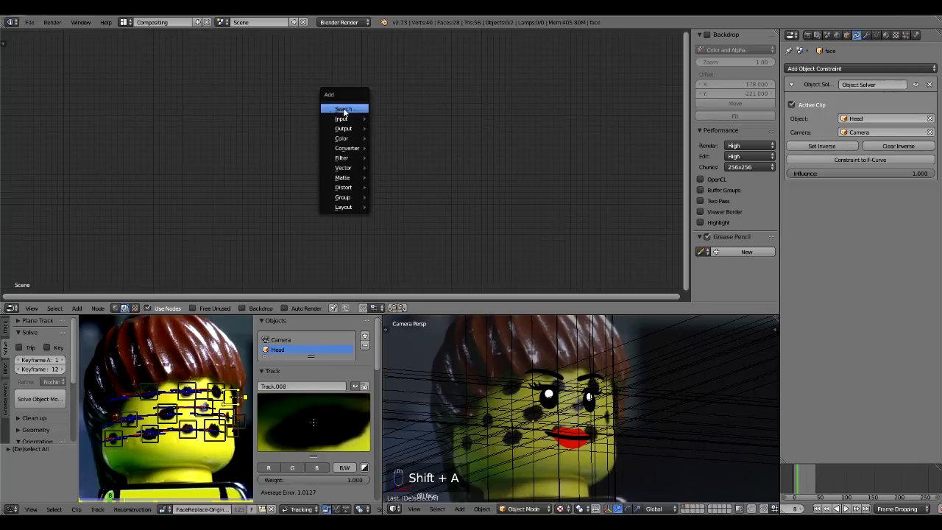
left_click(343, 109)
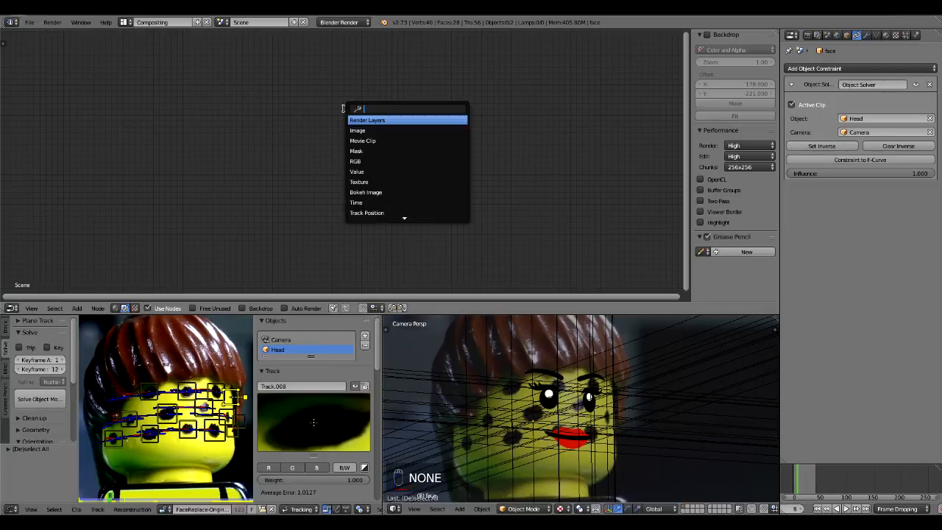
left_click(366, 120)
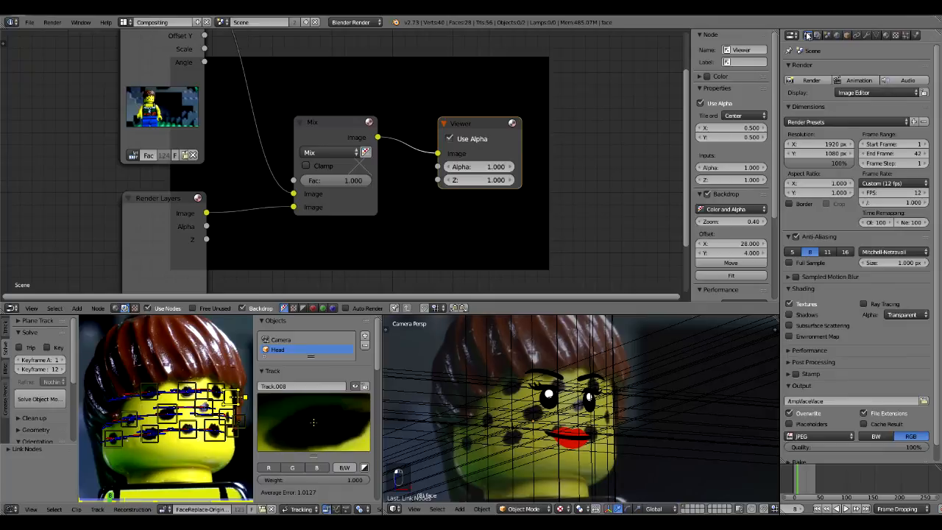
Add a Composite output node, connect the node tree, and save the file
left_click(905, 298)
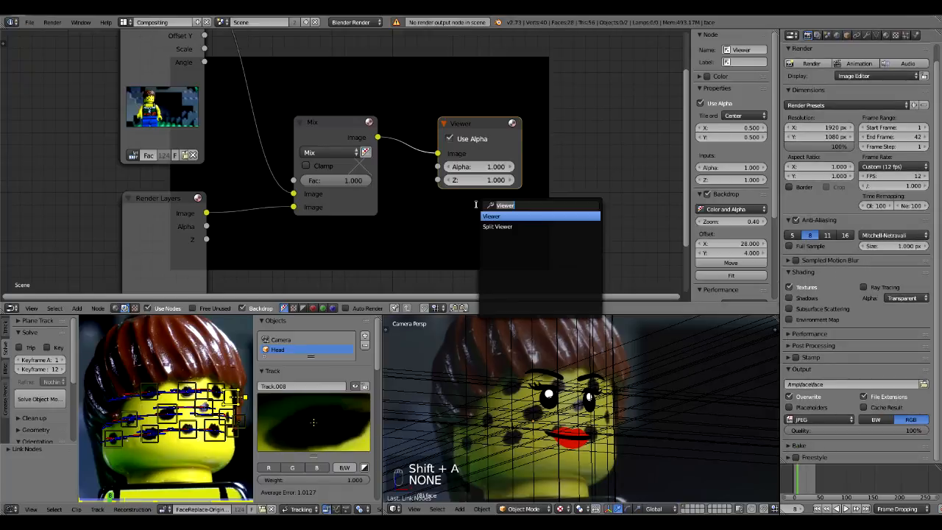
type("comp")
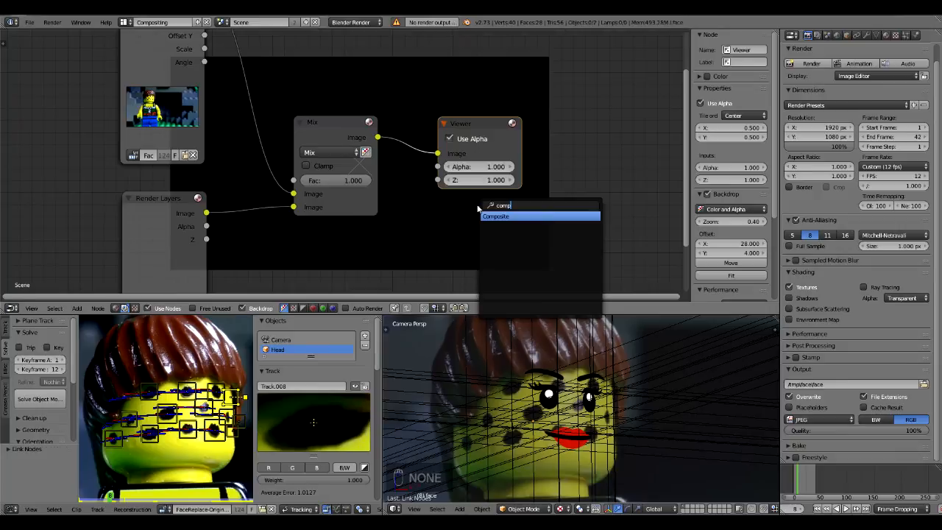
key("F12")
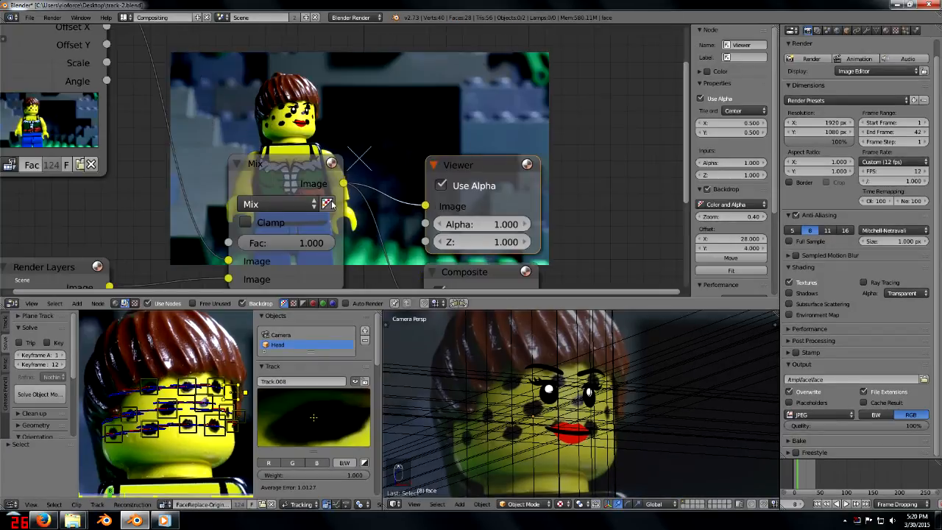
mouse_move(329, 204)
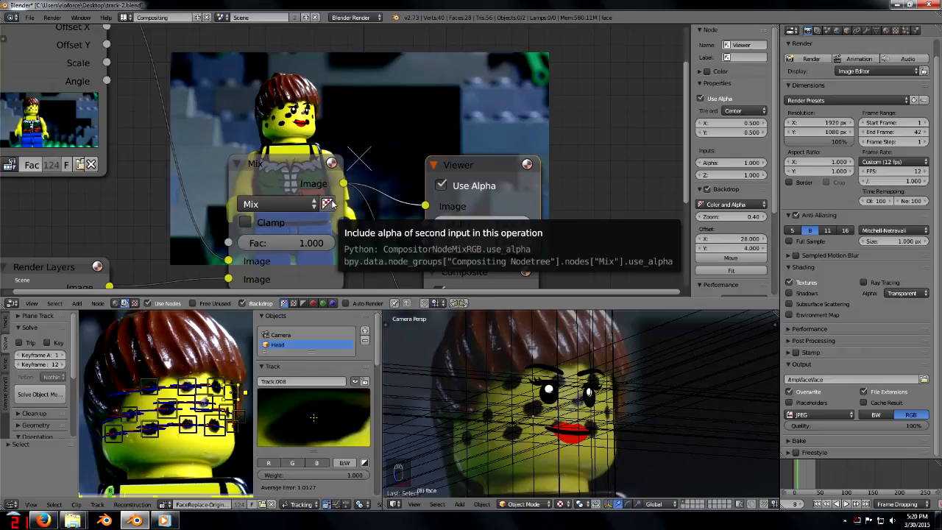
key("ctrl+s")
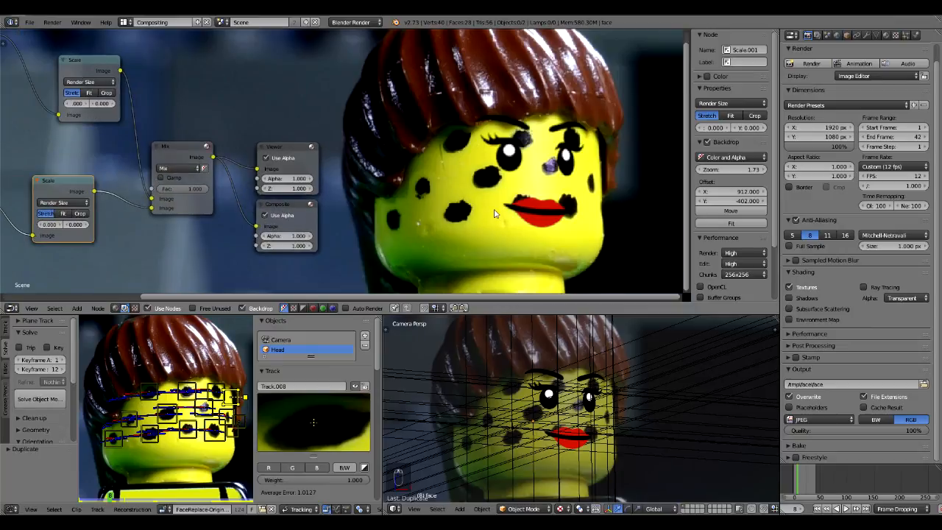
Maximise the Movie Clip Editor to show the face-dot tracking markers
key("a")
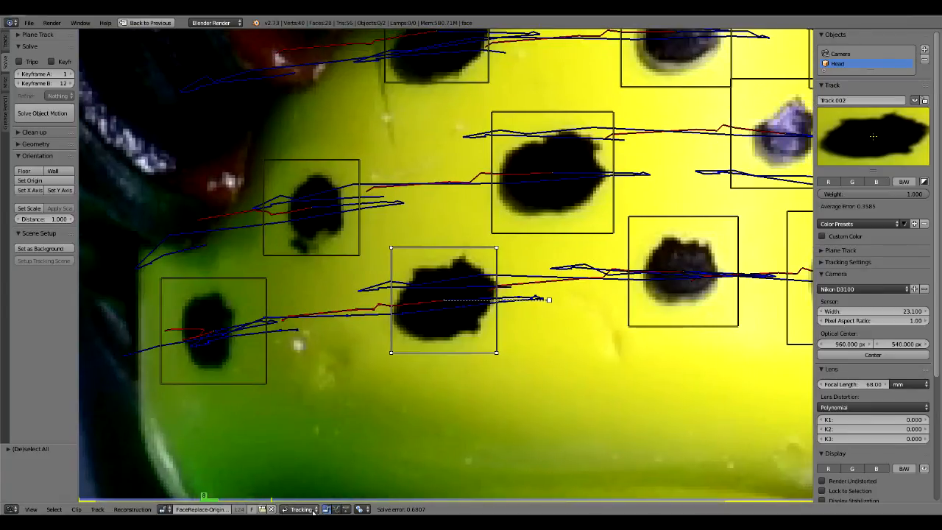
Switch the clip editor to Mask mode and place mask points around a tracking dot
left_click(302, 509)
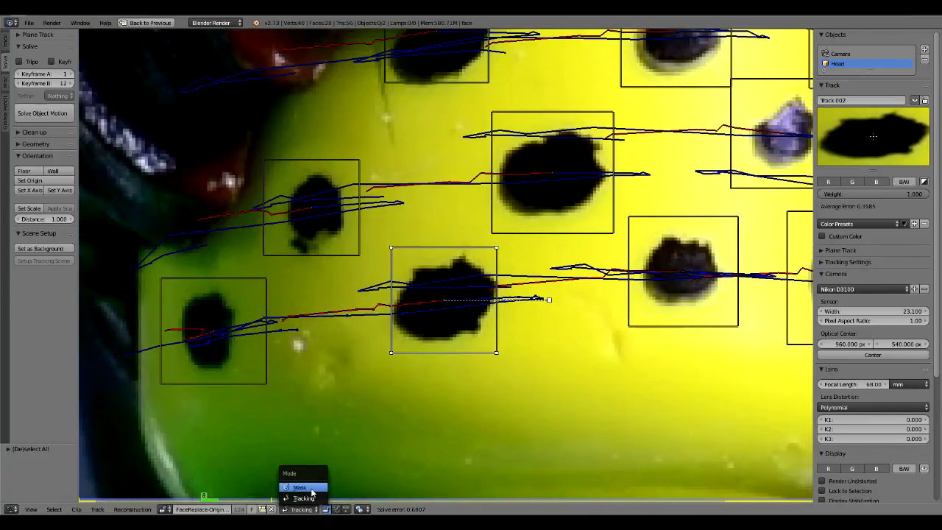
left_click(299, 486)
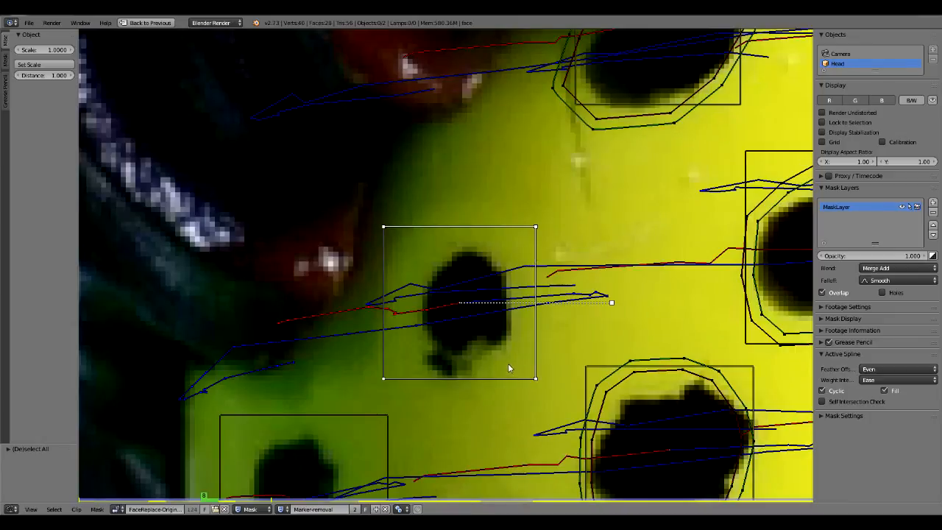
left_click(524, 289)
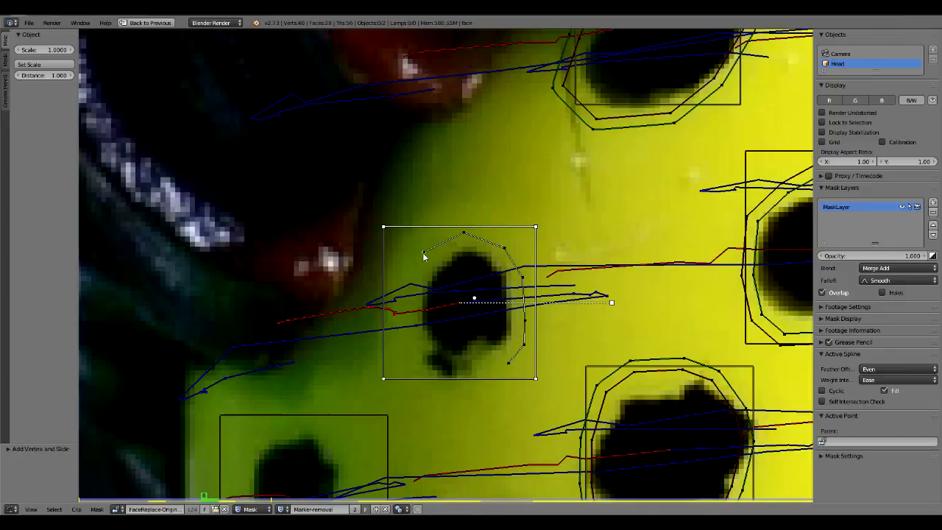
left_click(823, 390)
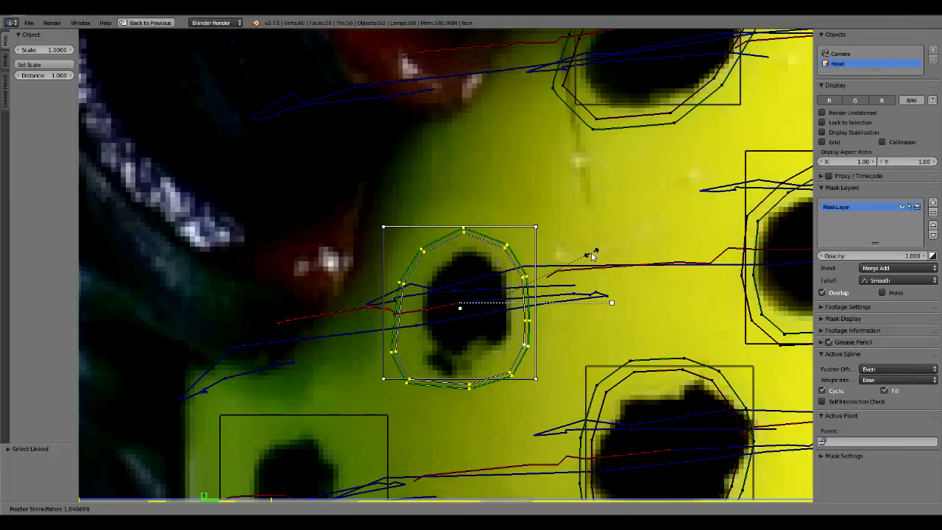
mouse_move(611, 246)
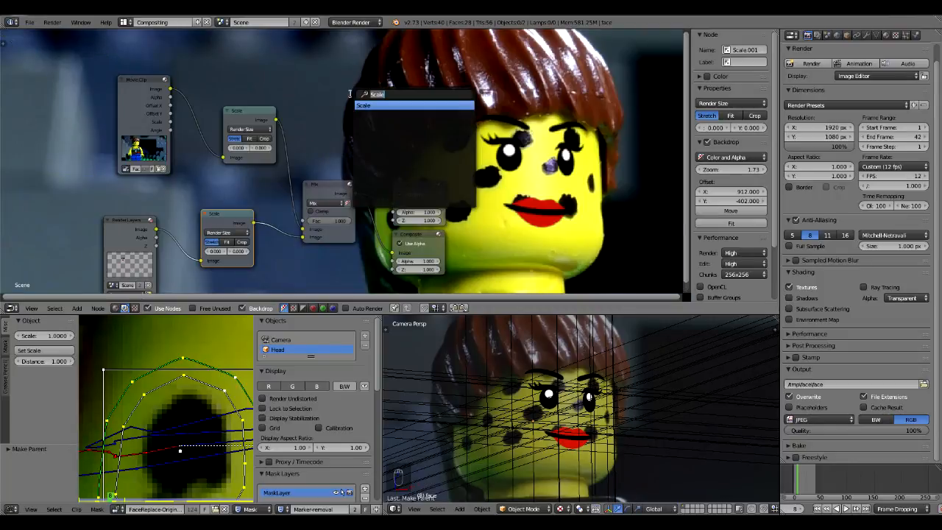
Add a Set Alpha node, duplicate the Viewer, and add a Mask node for the dots
type("set")
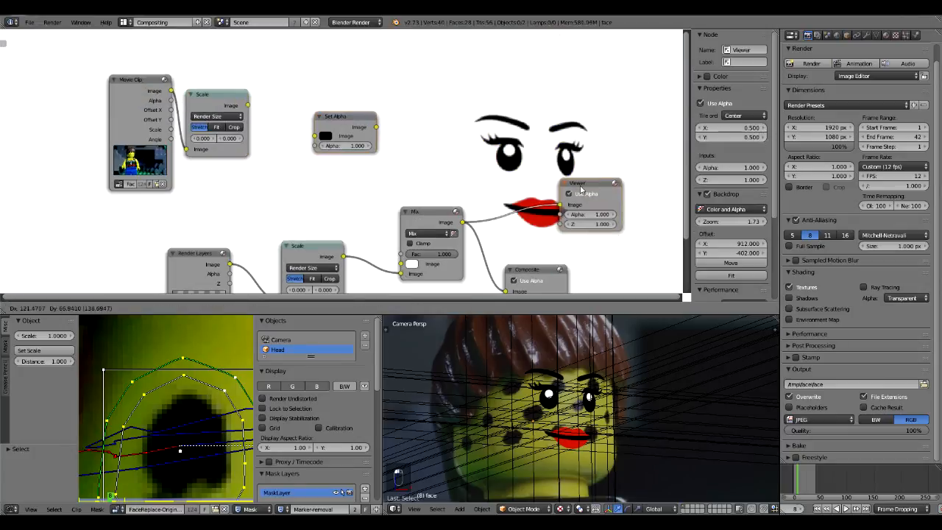
key("shift+d")
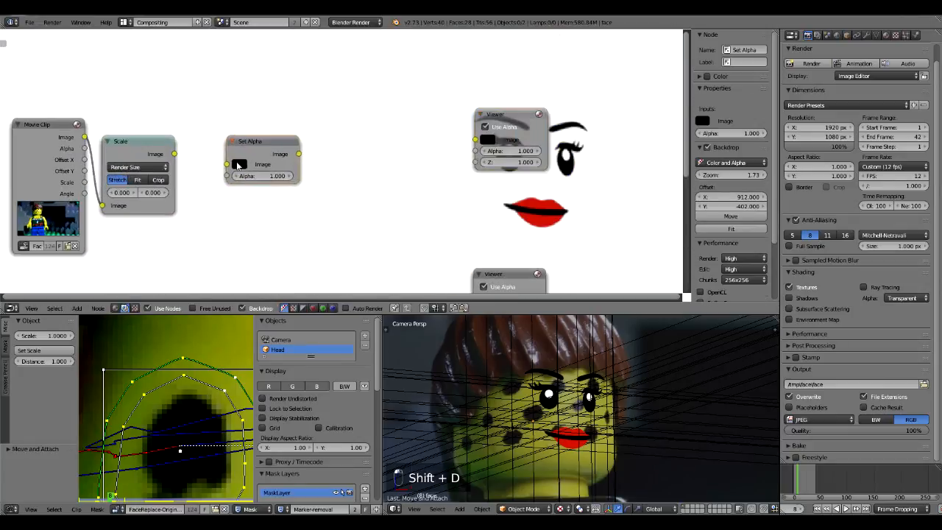
key("shift+a")
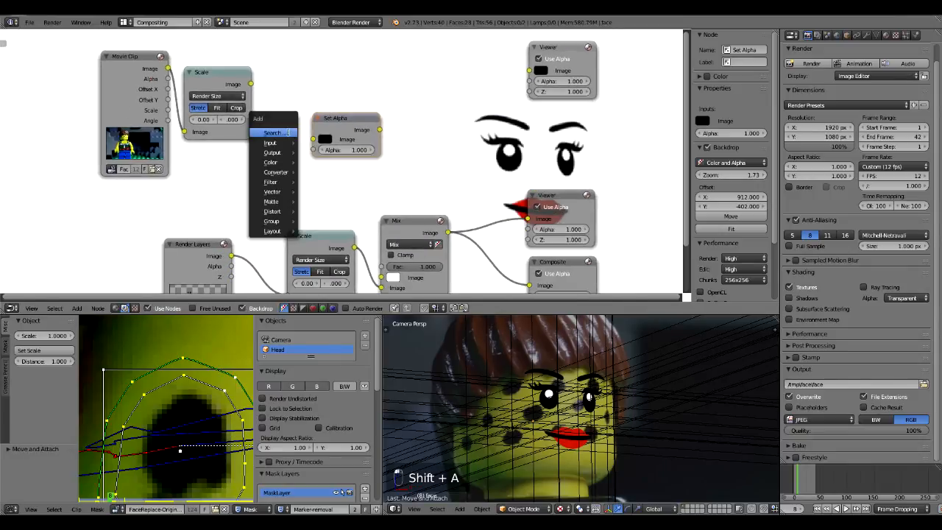
type("mask")
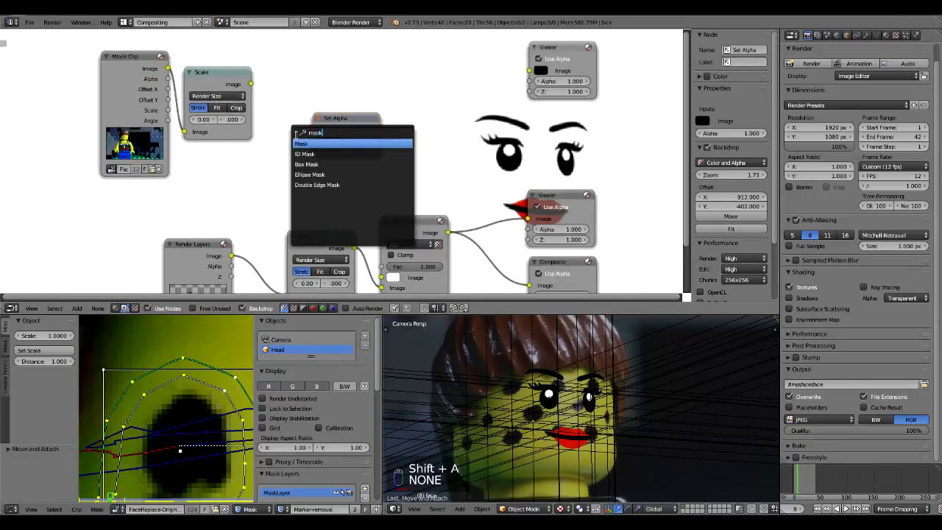
left_click(301, 143)
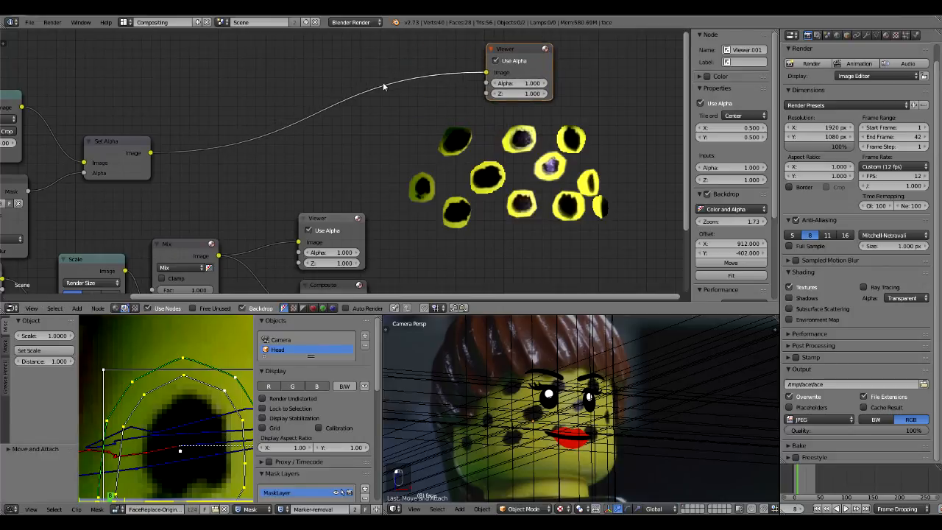
Add an Inpaint node after the masked footage
key("shift+a")
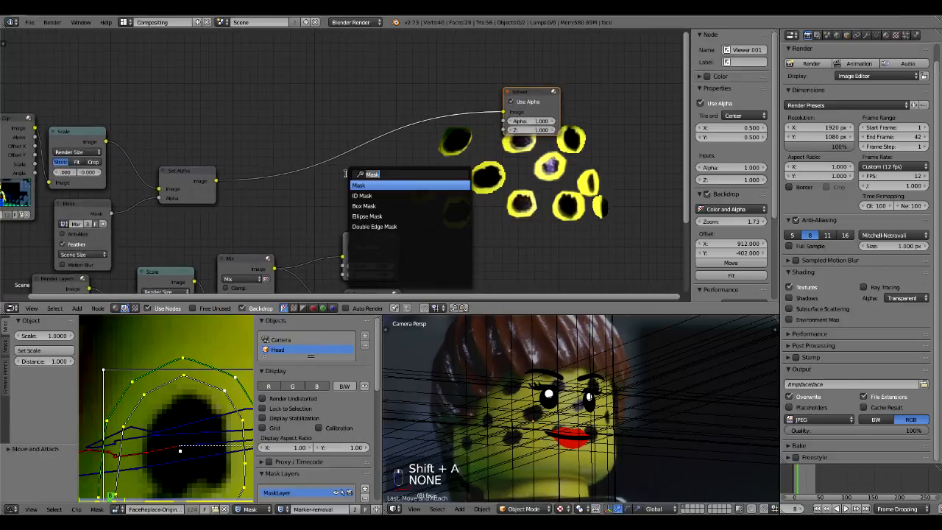
type("im")
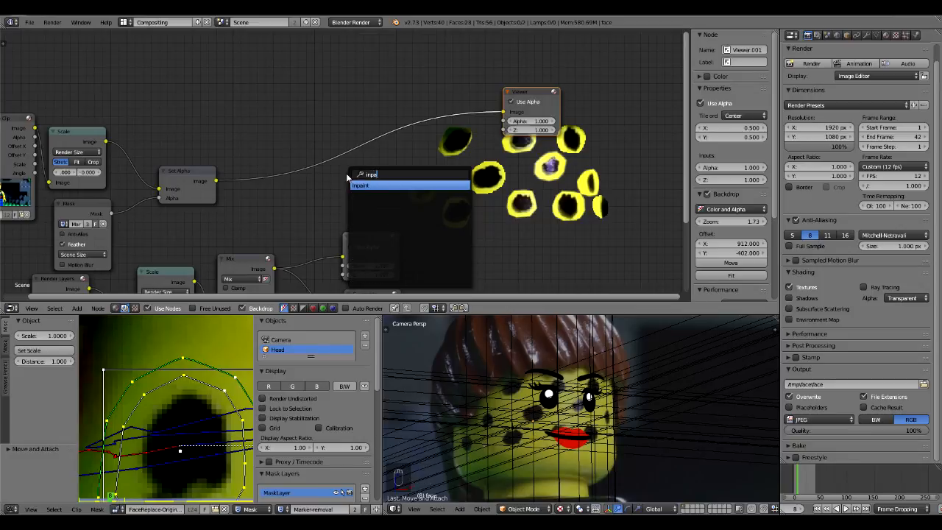
left_click(360, 185)
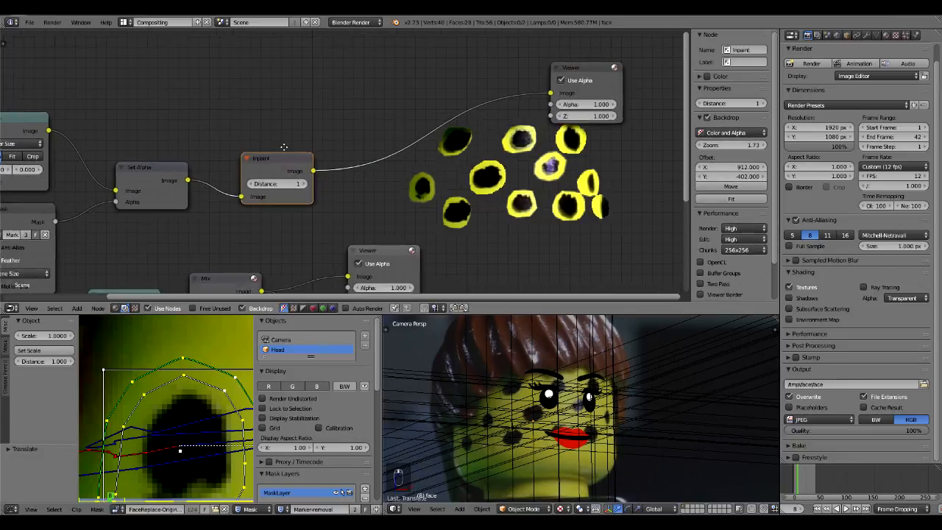
Add an alpha-only Invert node before Inpaint and set Inpaint Distance to 20
key("shift+a")
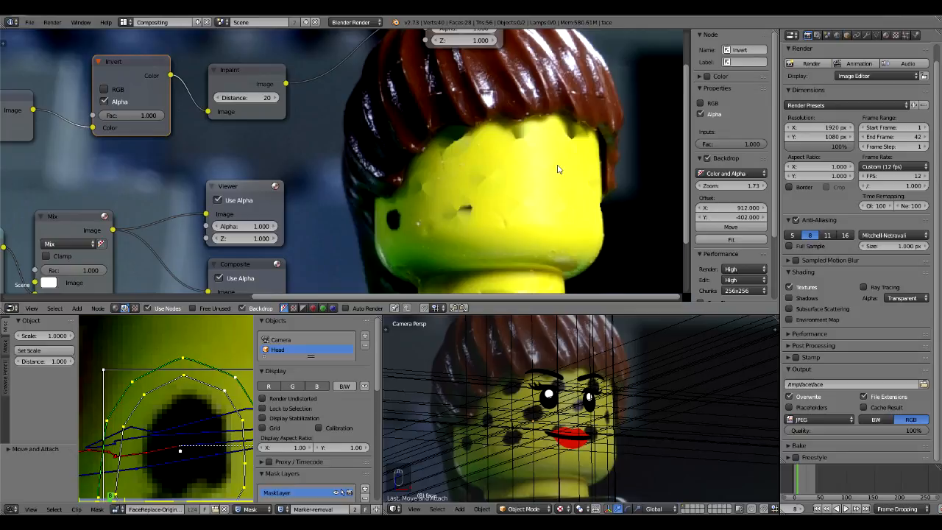
mouse_move(550, 170)
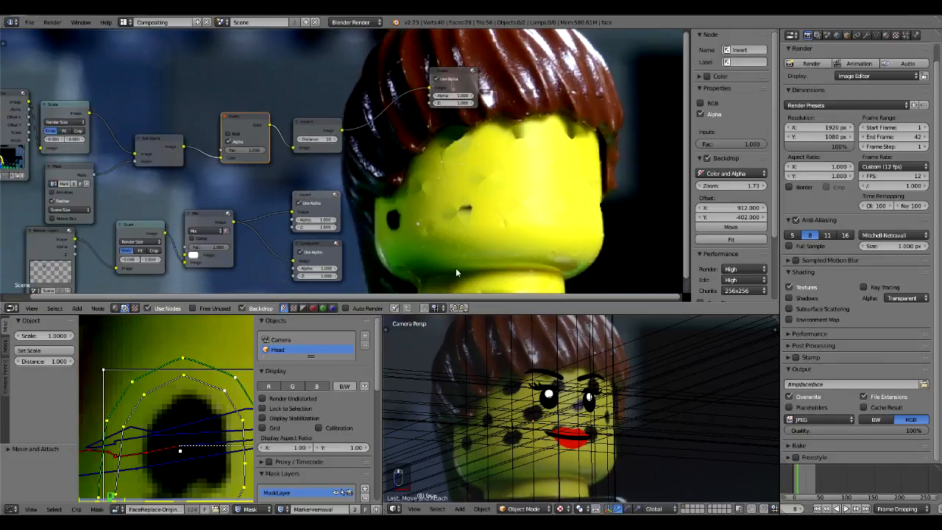
mouse_move(424, 235)
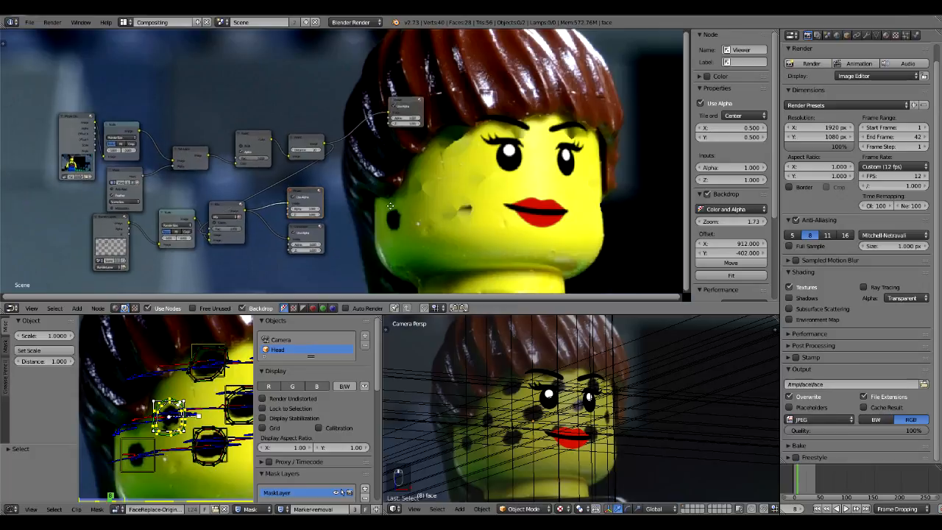
Save the blend file over the existing one with Ctrl+S
key("ctrl+s")
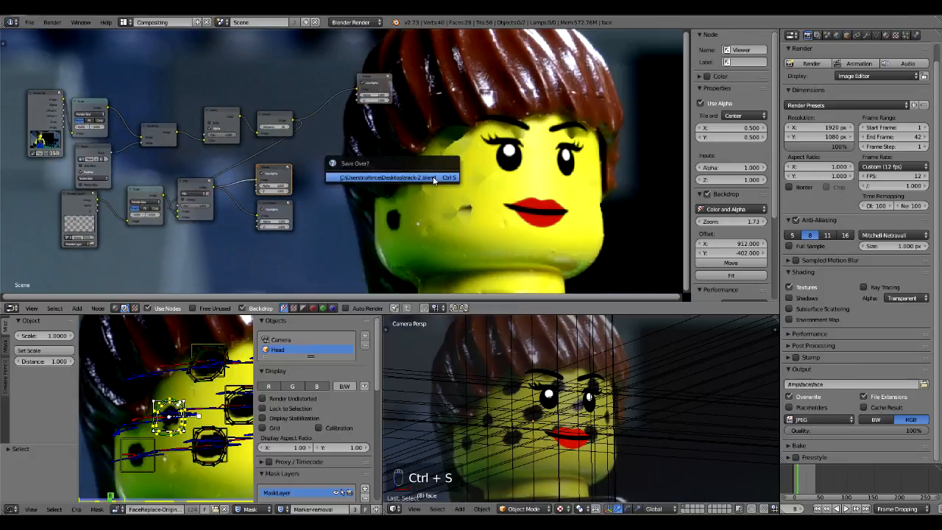